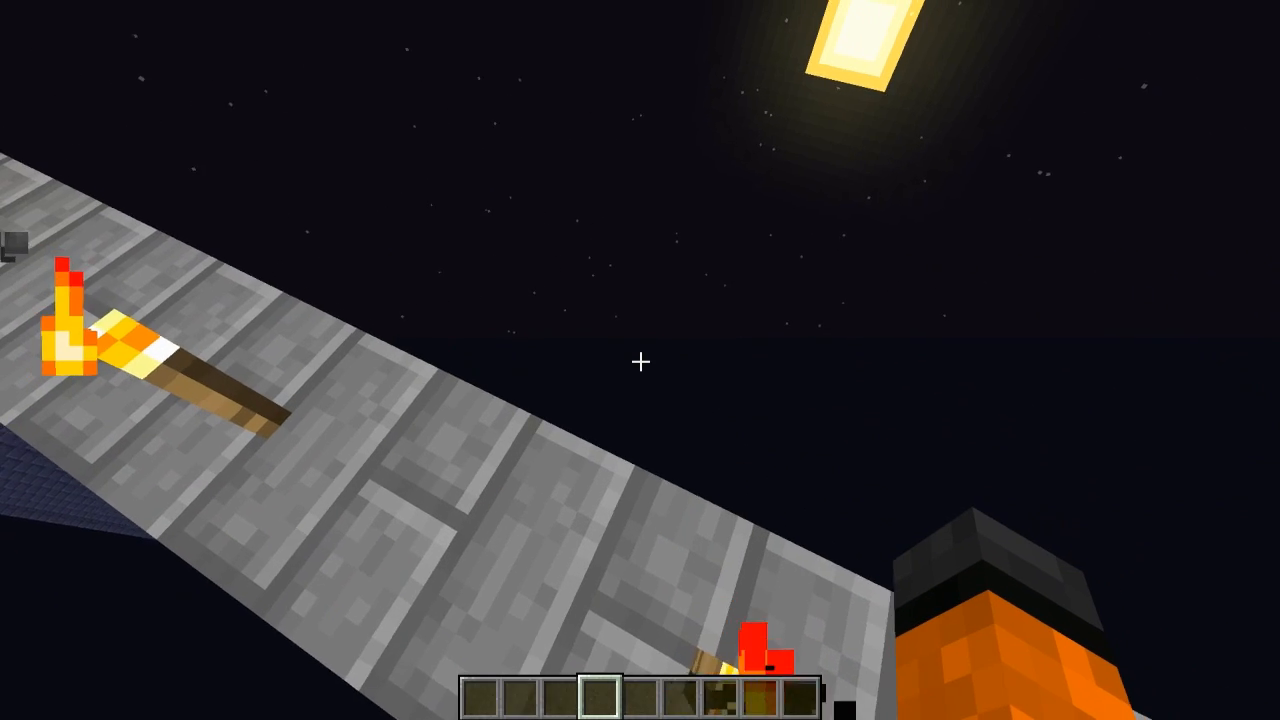
mouse_move(640, 360)
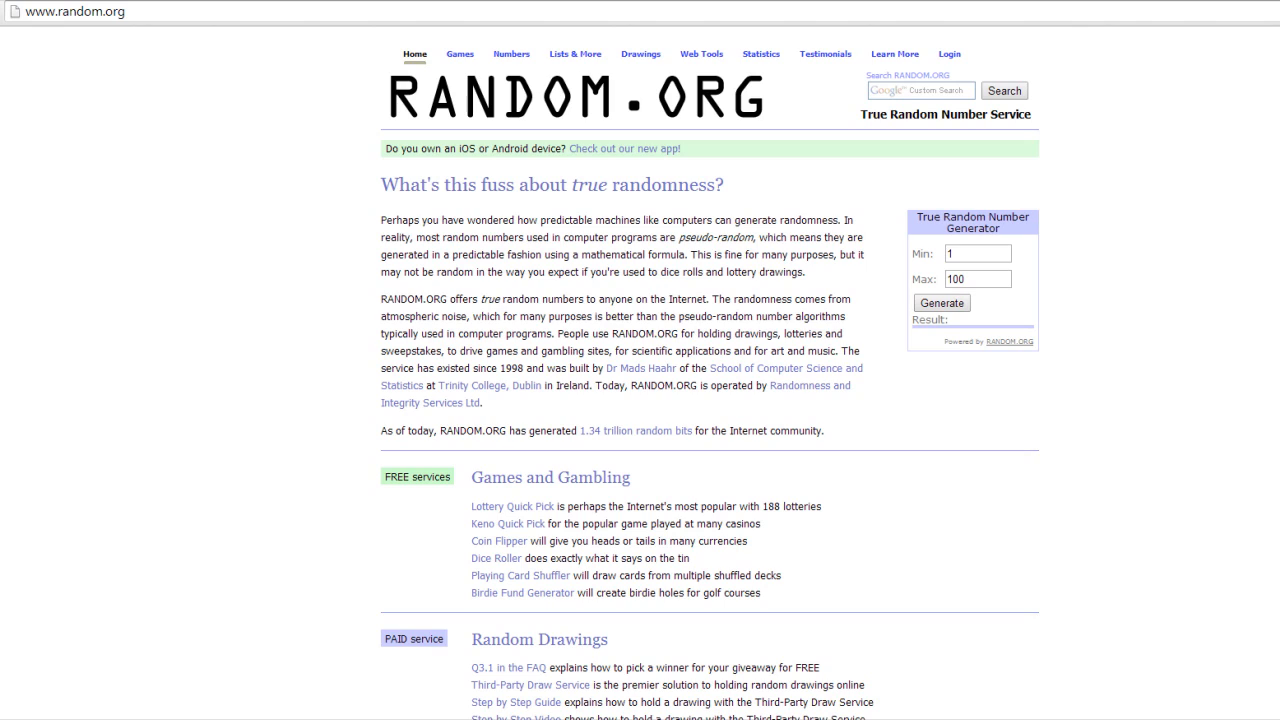
Enter 1000 as the Max of the True Random Number Generator, then head to the giveaway video.
left_click(976, 252)
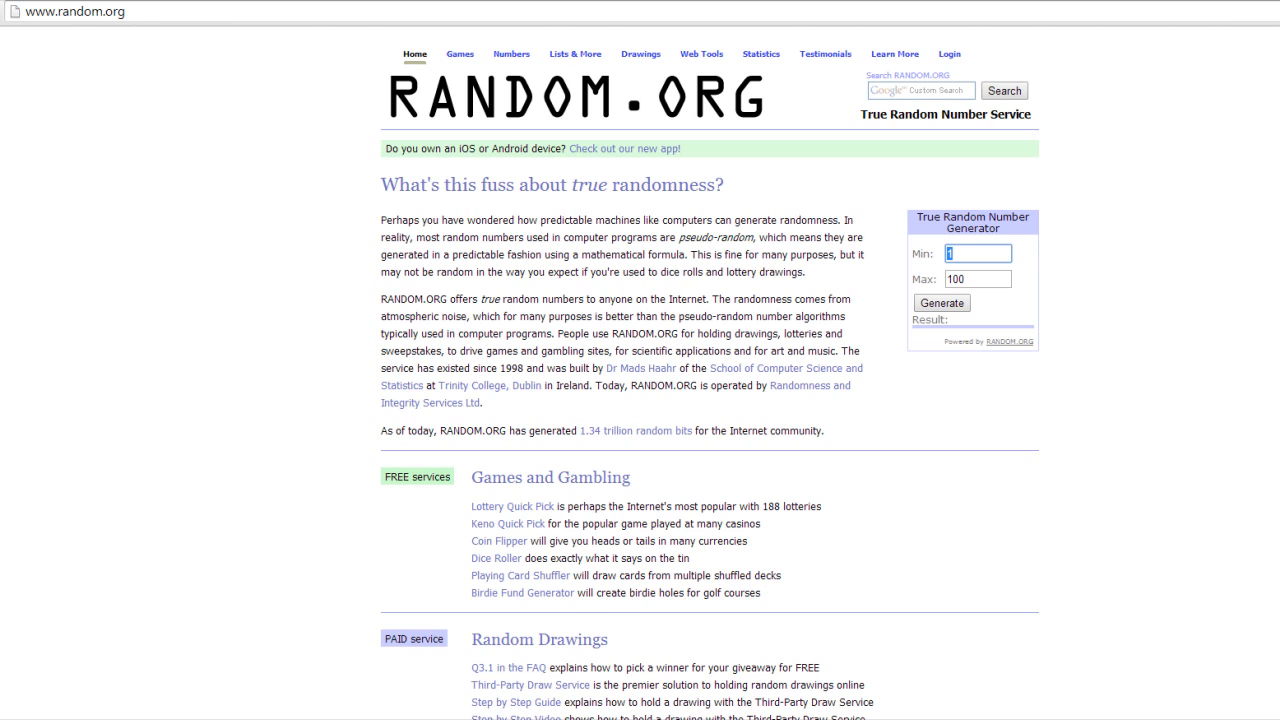
type("1000.")
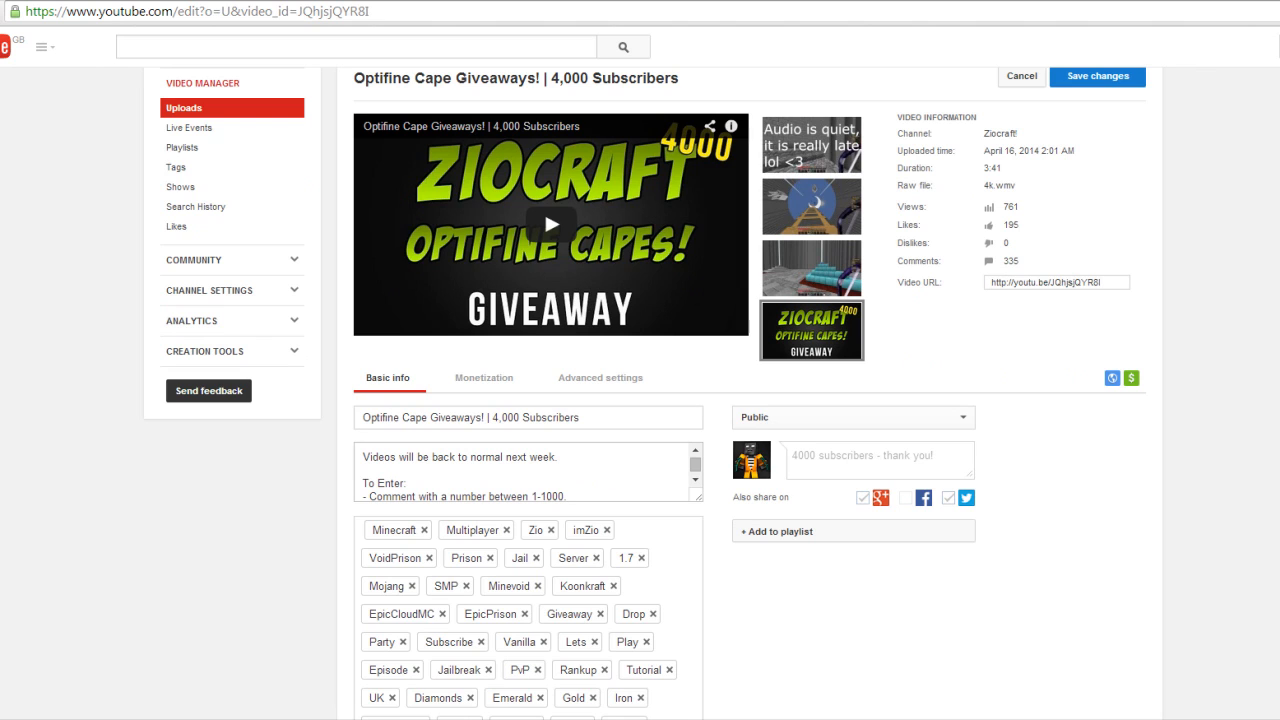
type("www.random.org")
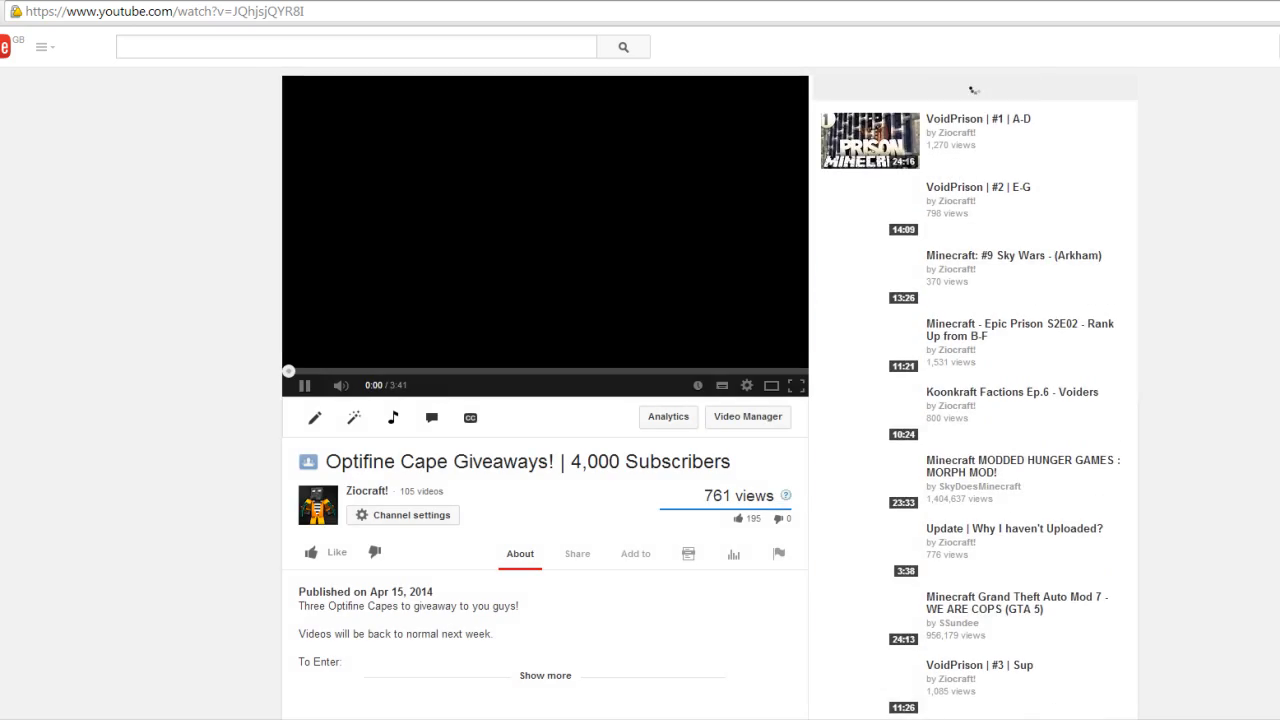
Scroll down through the giveaway comments and load the next batch with Show more.
scroll("down", 3)
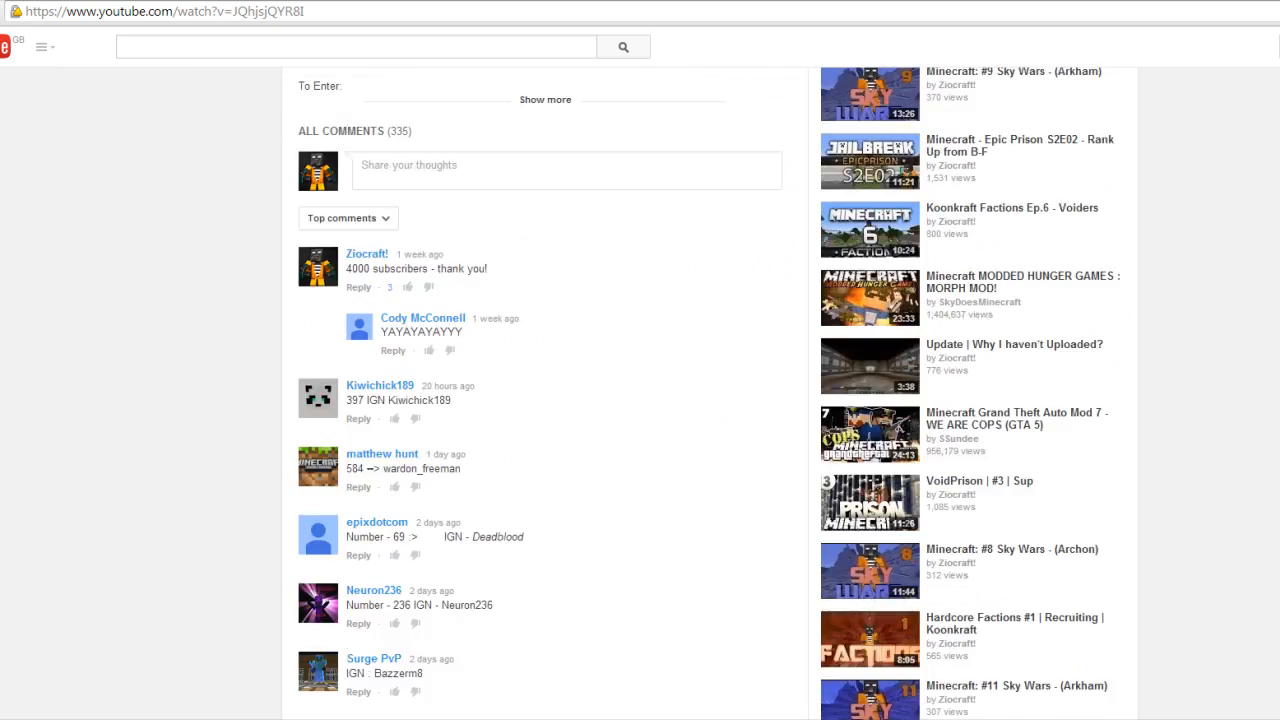
scroll("down", 3)
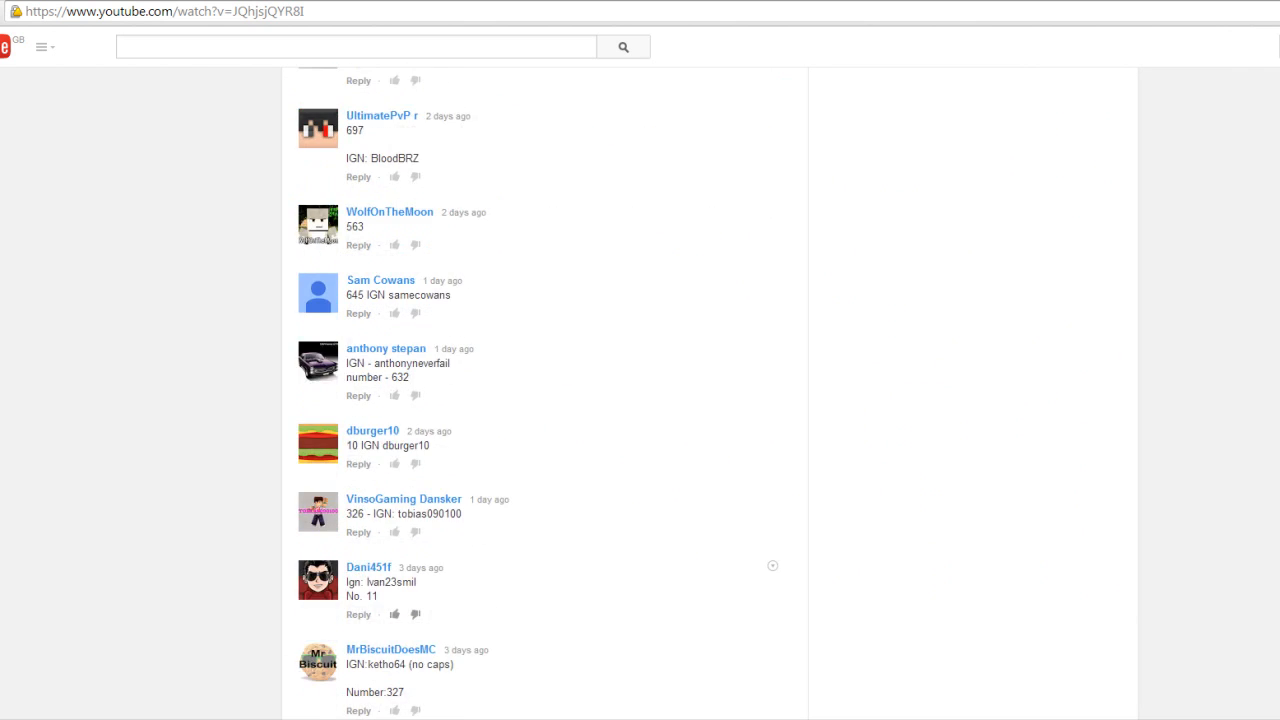
scroll("down", 3)
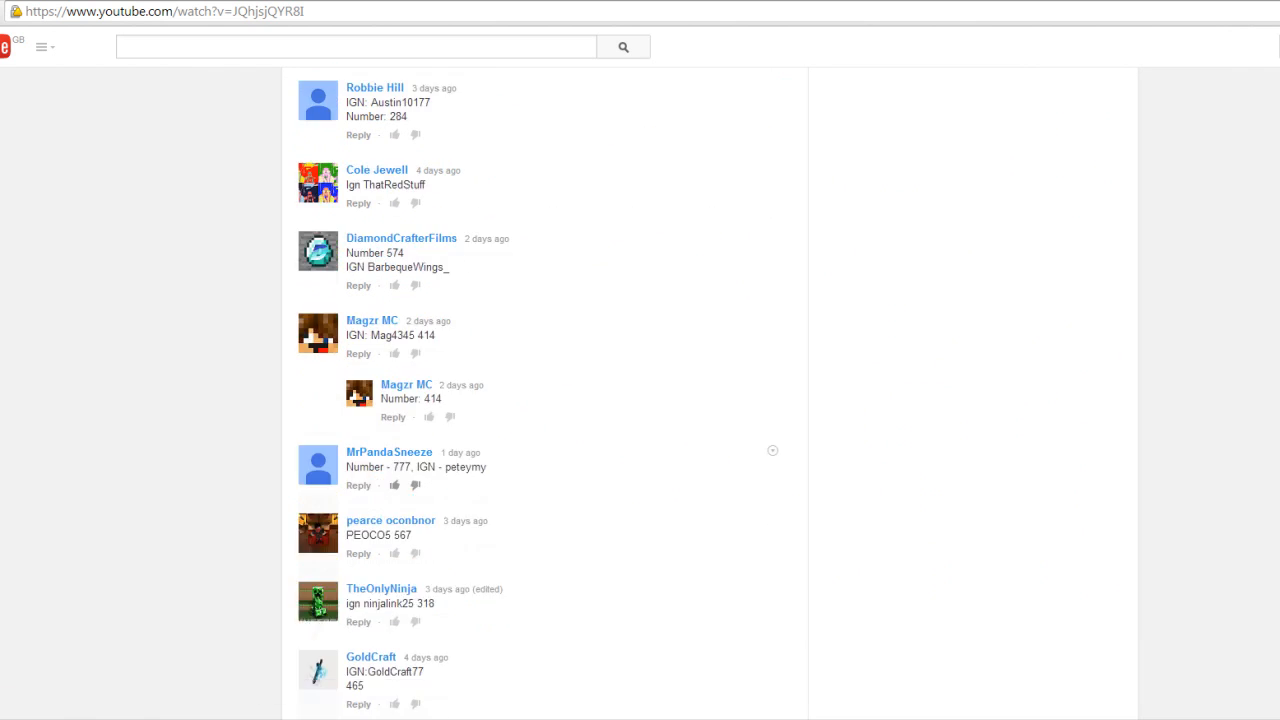
scroll("down", 3)
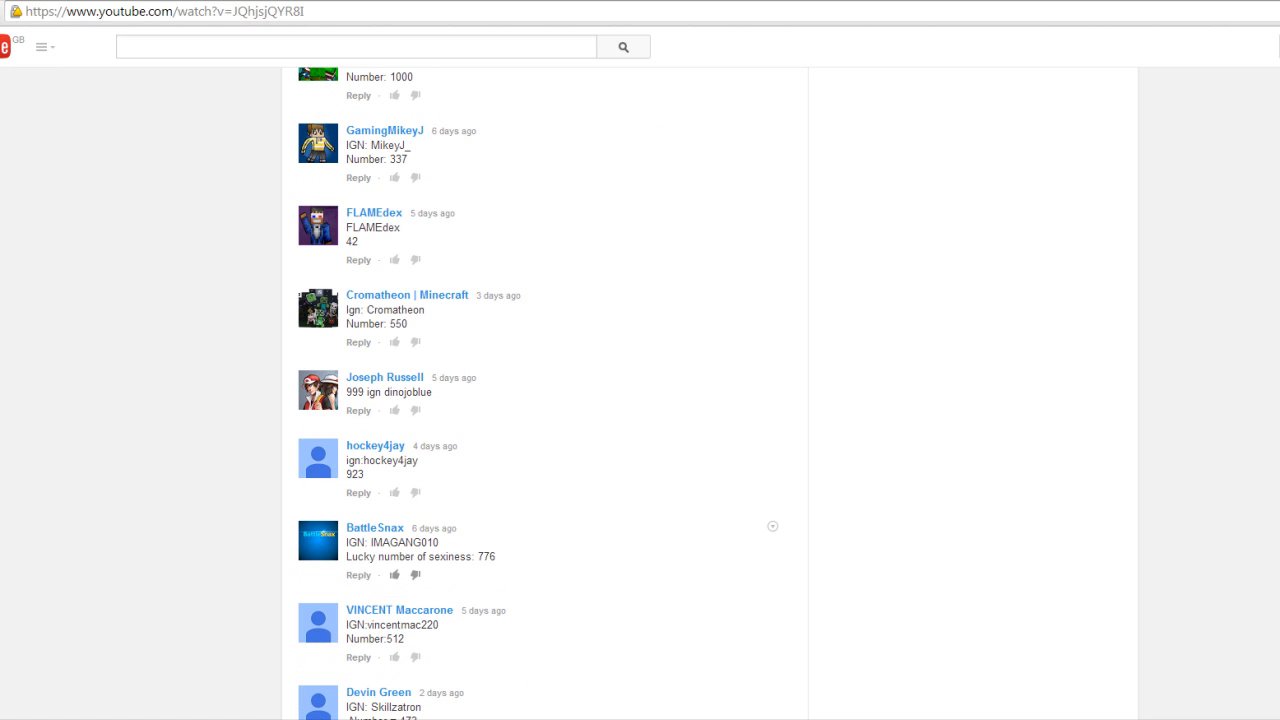
scroll("down", 3)
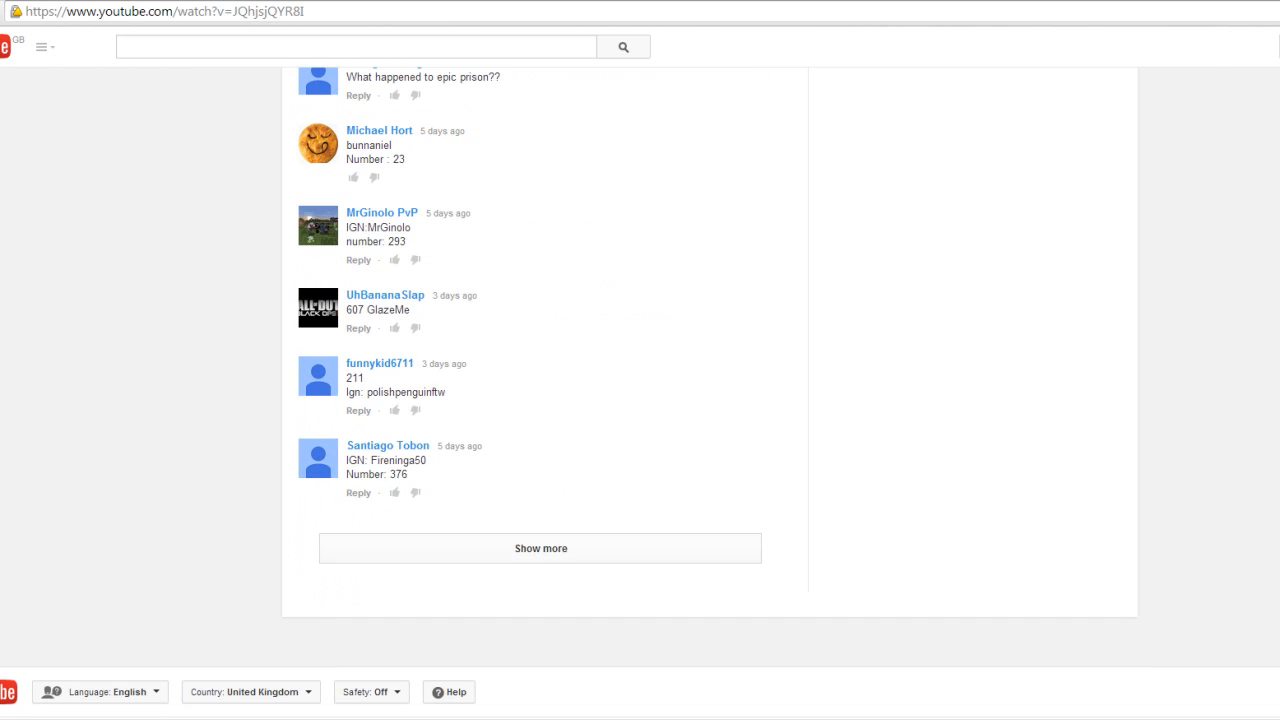
left_click(540, 548)
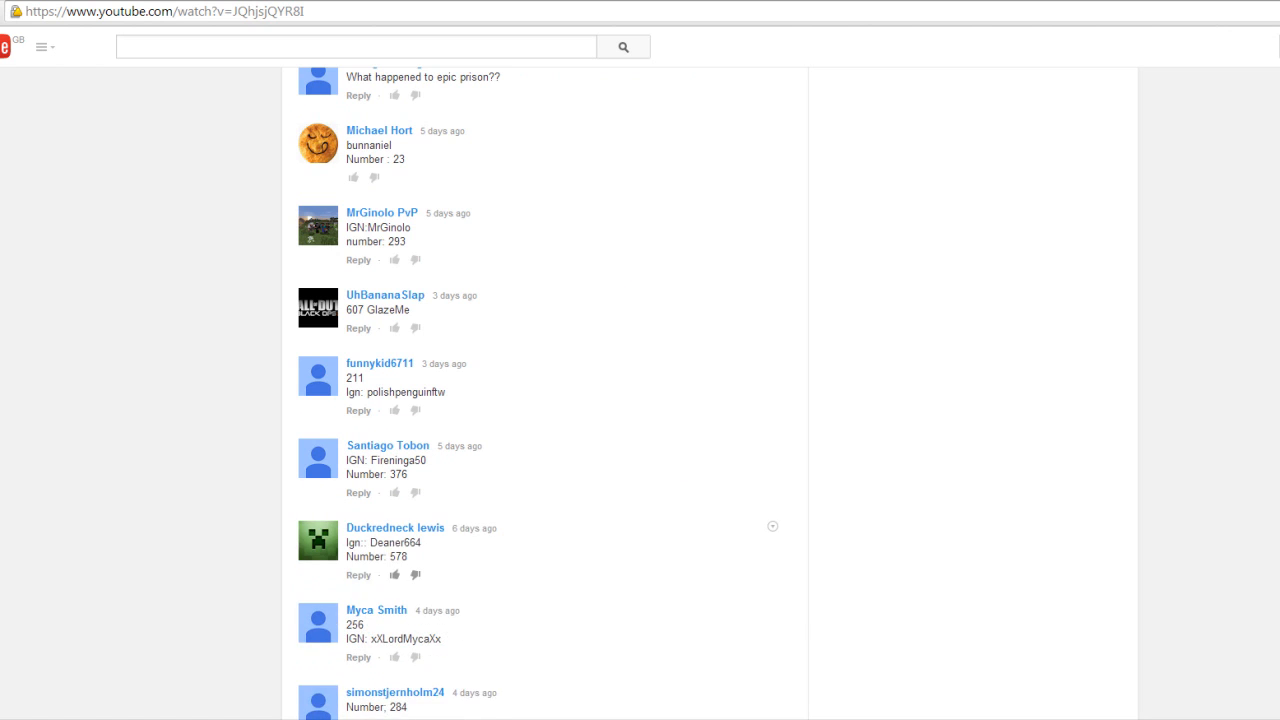
Keep scrolling through entrants' numbers, loading two further batches of comments.
scroll("down", 3)
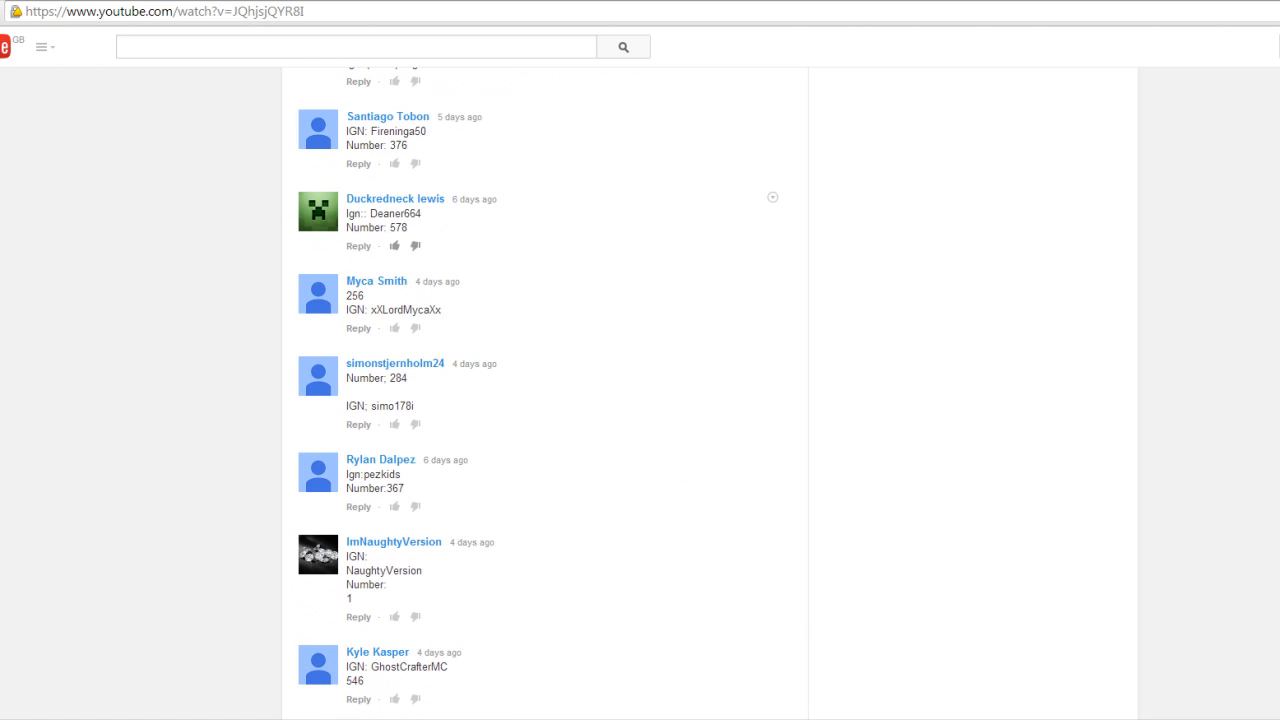
scroll("down", 3)
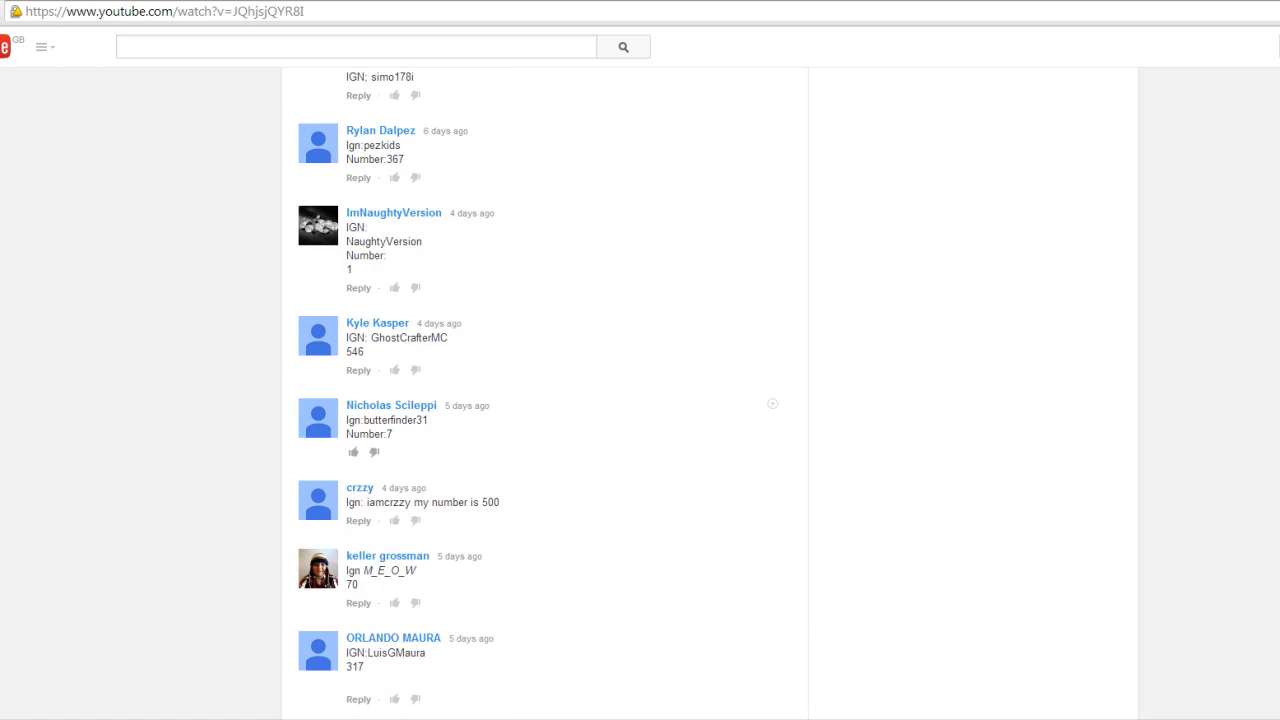
scroll("down", 3)
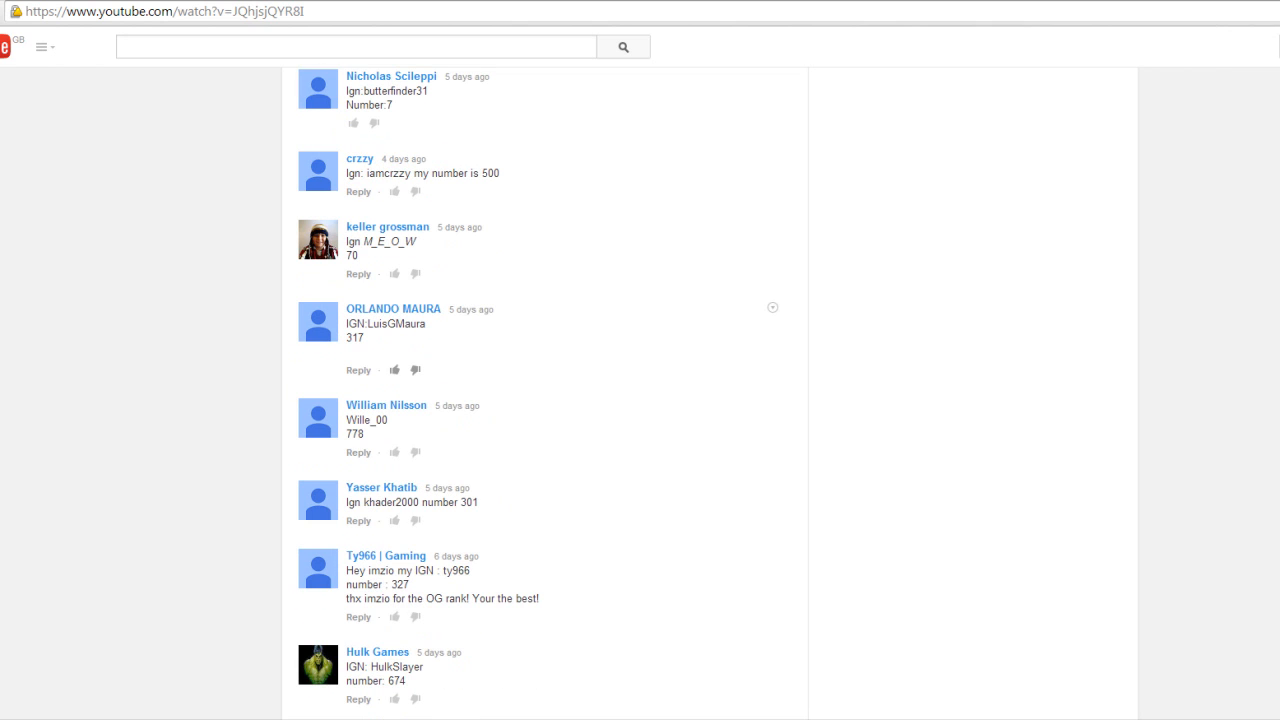
scroll("down", 3)
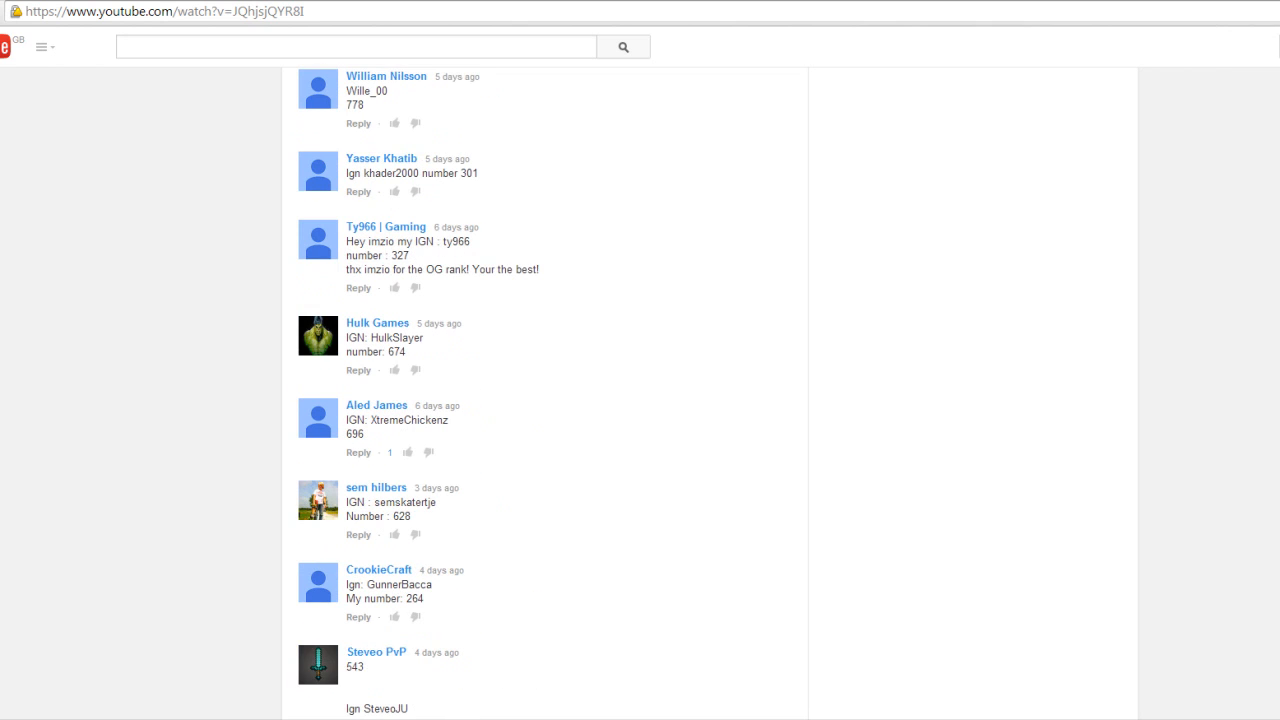
scroll("down", 3)
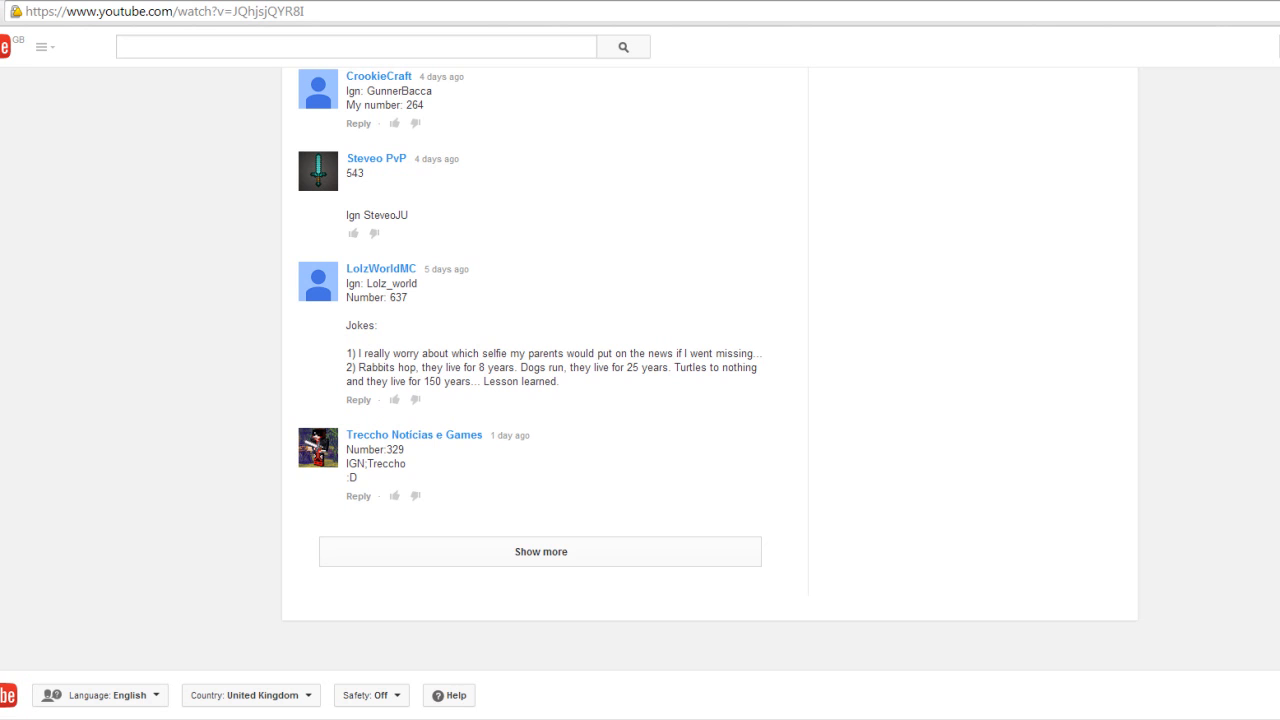
left_click(540, 552)
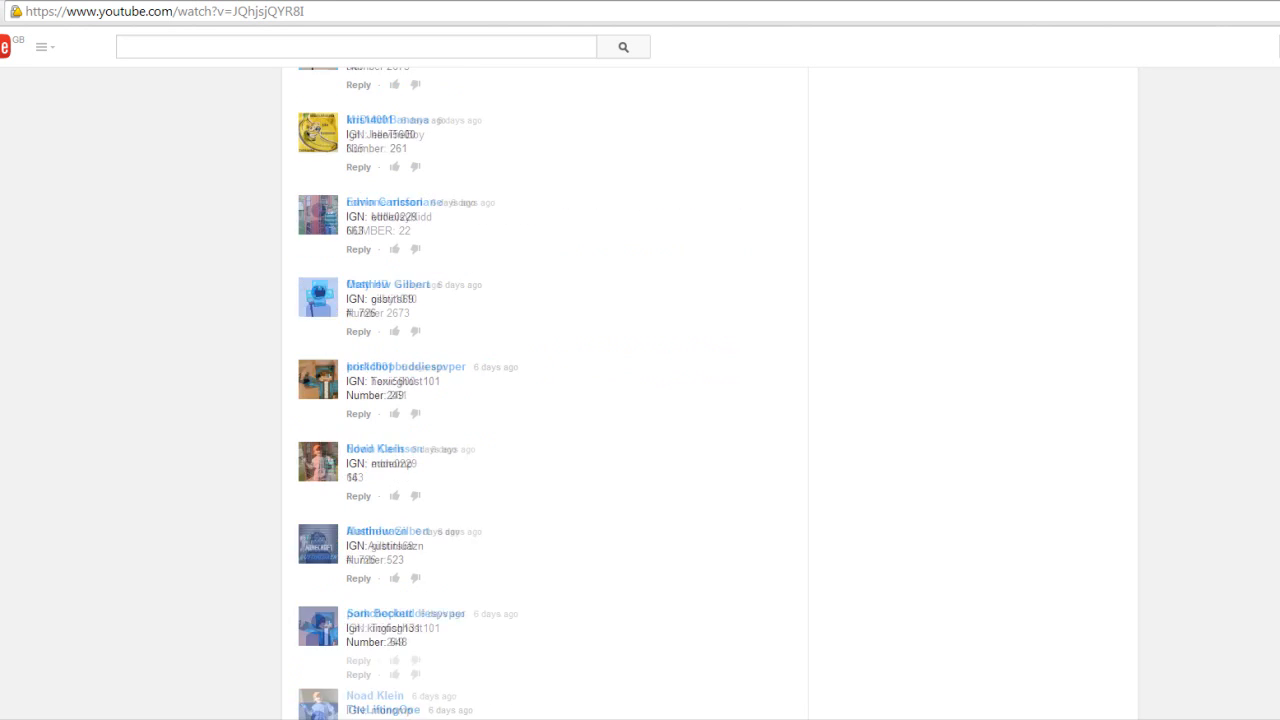
scroll("down", 3)
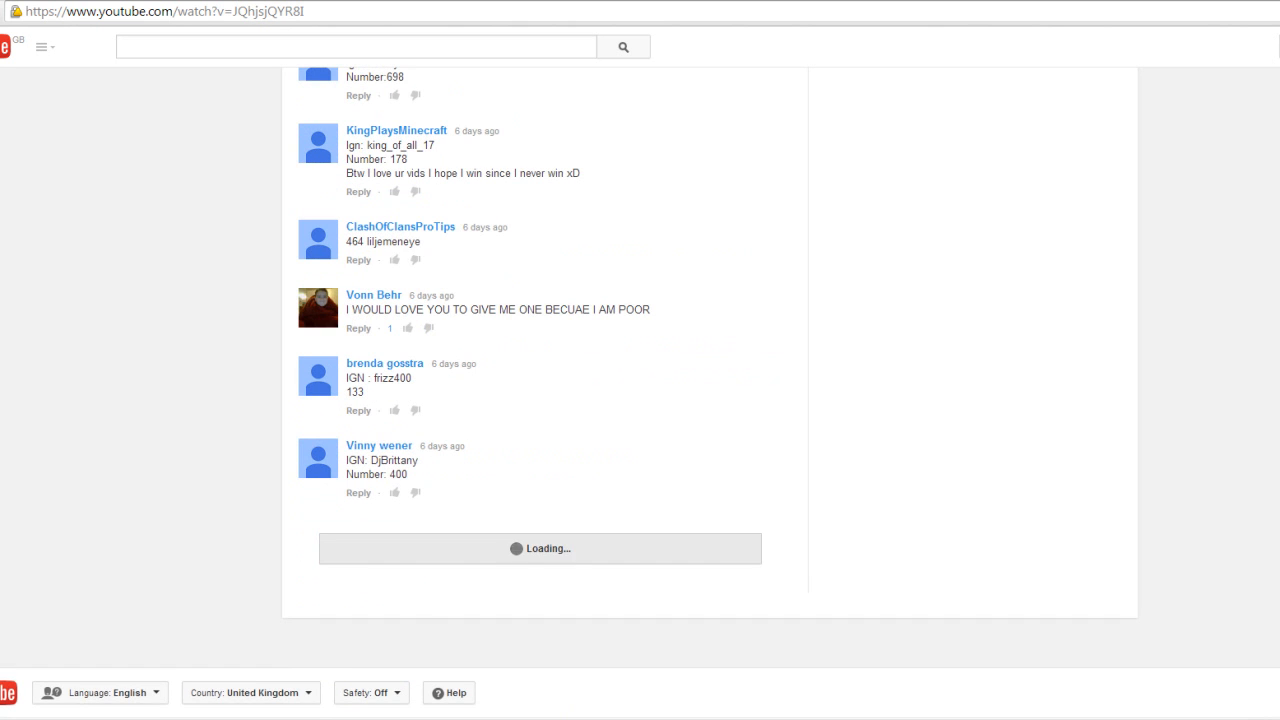
scroll("down", 3)
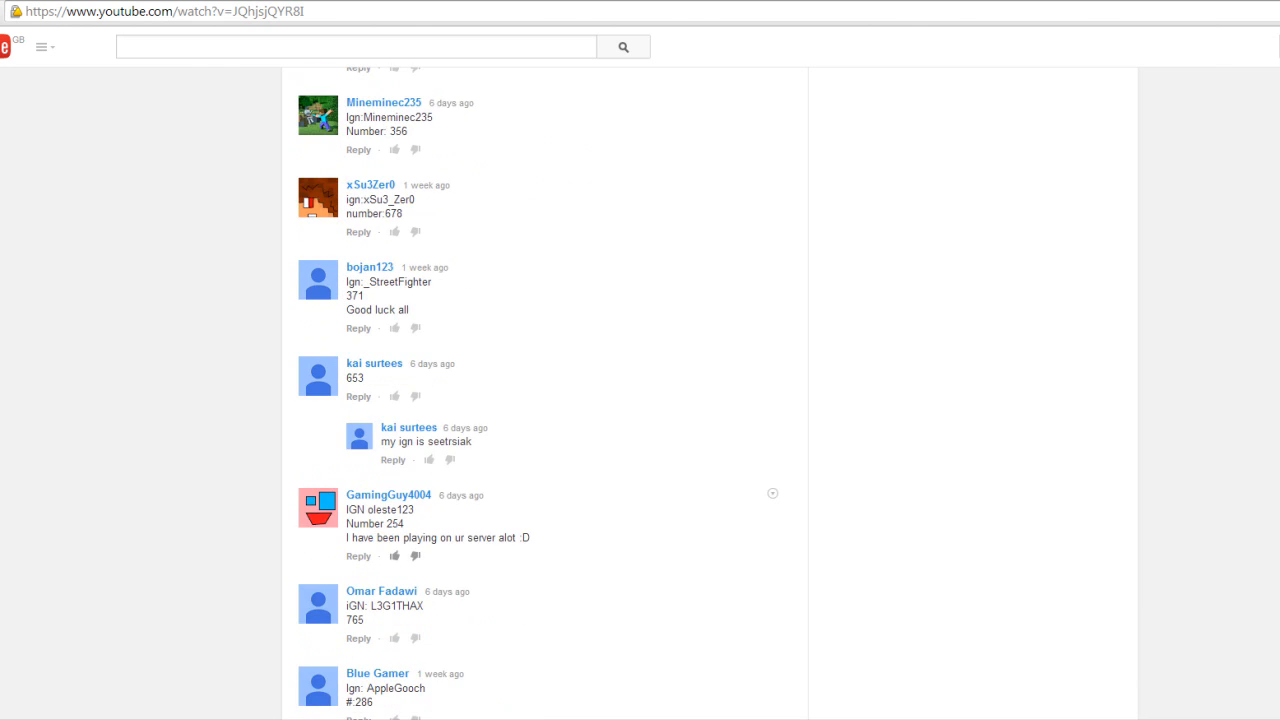
scroll("down", 3)
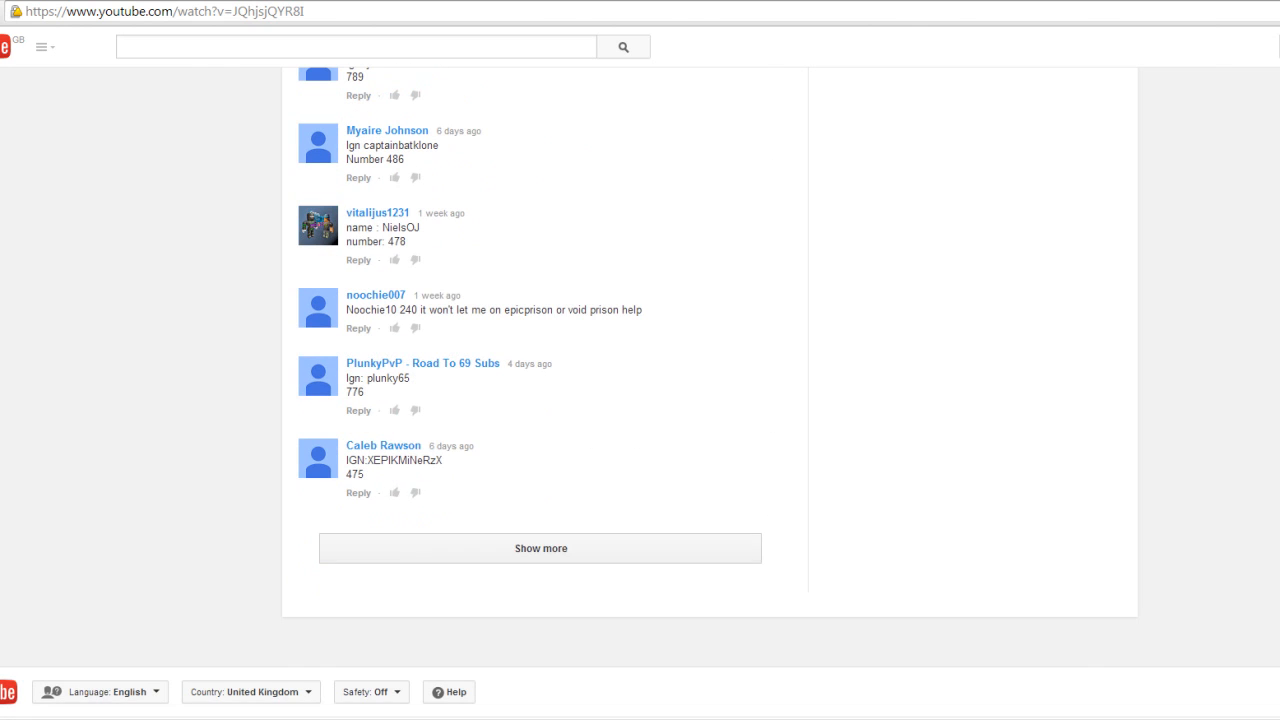
left_click(540, 548)
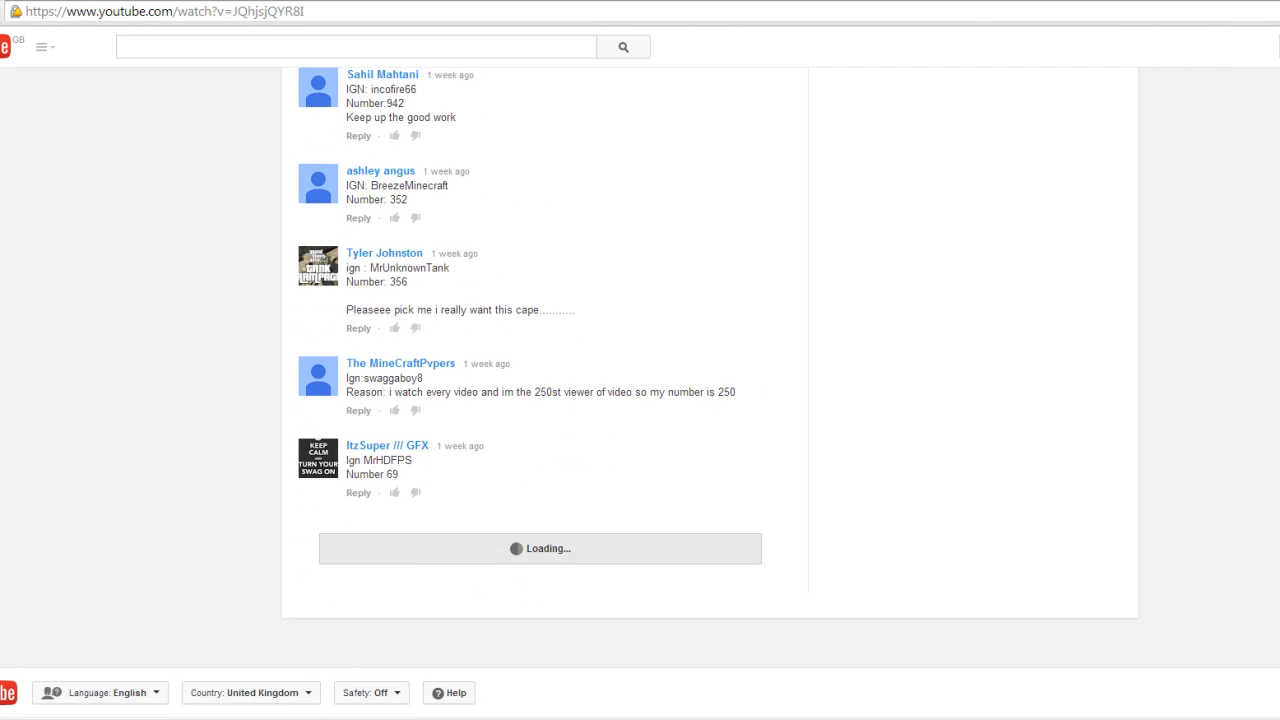
Load the remaining comment batches until no more are left.
left_click(540, 548)
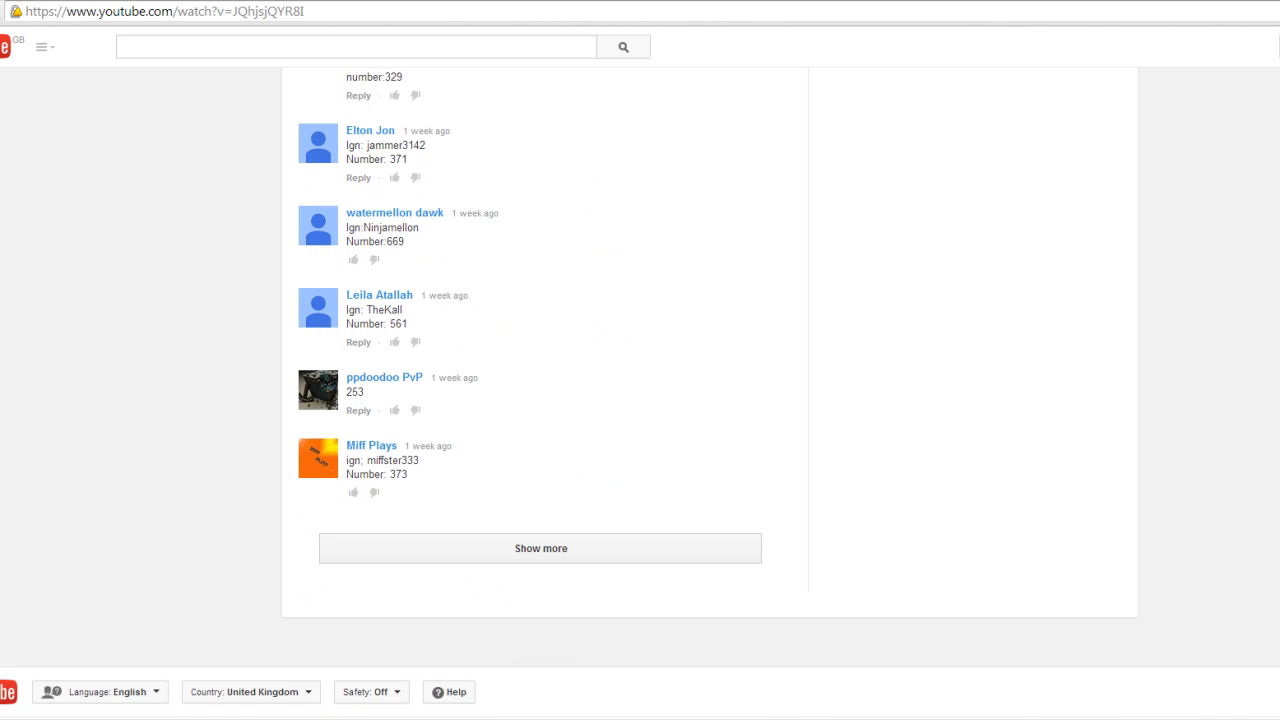
left_click(540, 548)
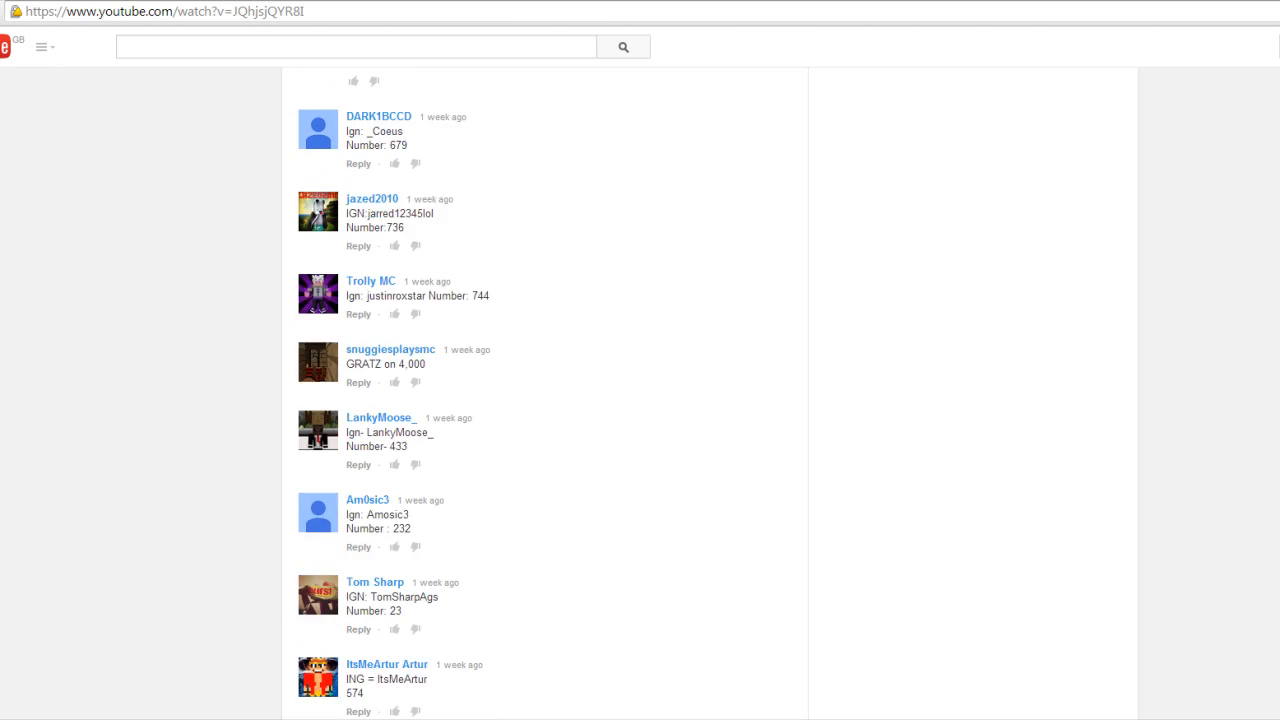
scroll("down", 3)
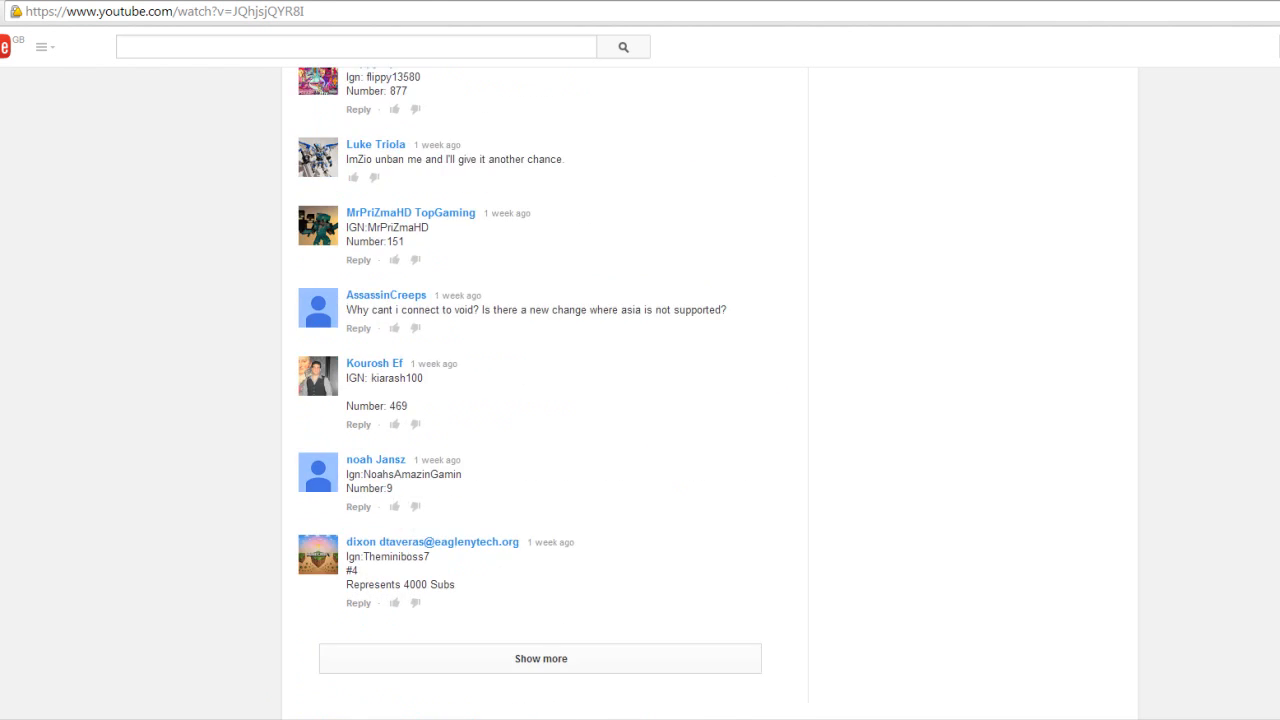
left_click(540, 658)
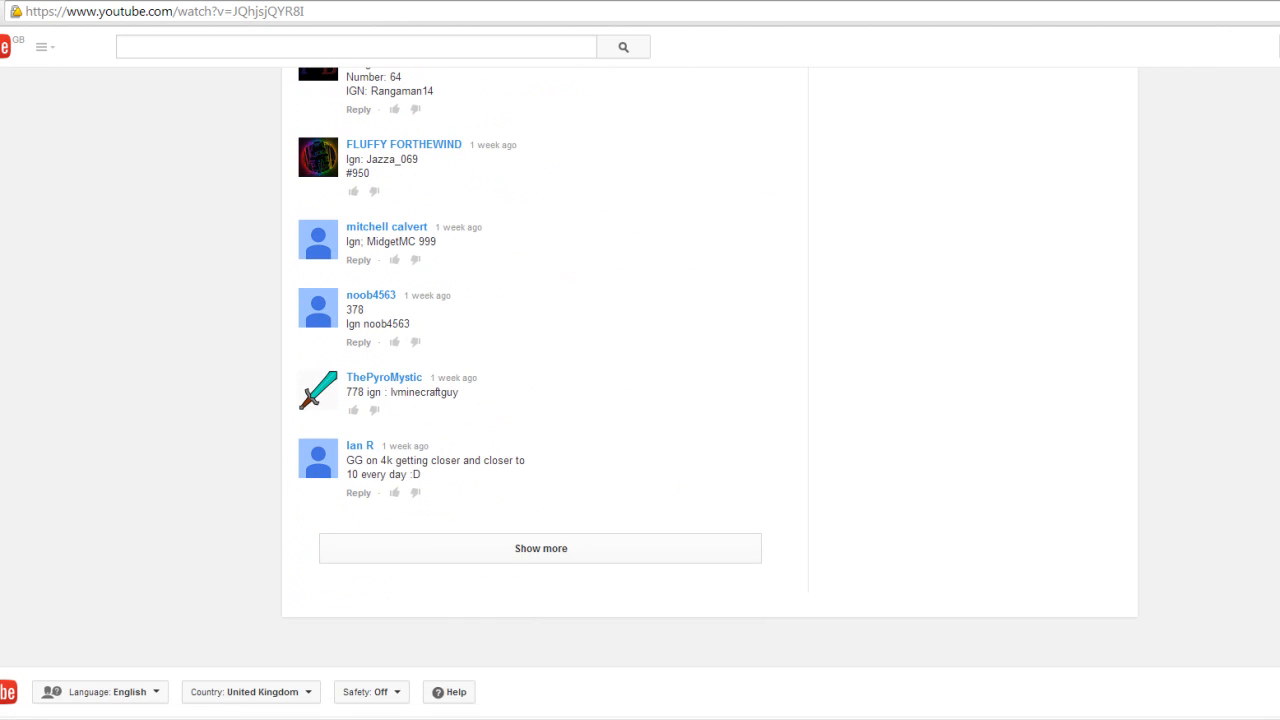
left_click(540, 548)
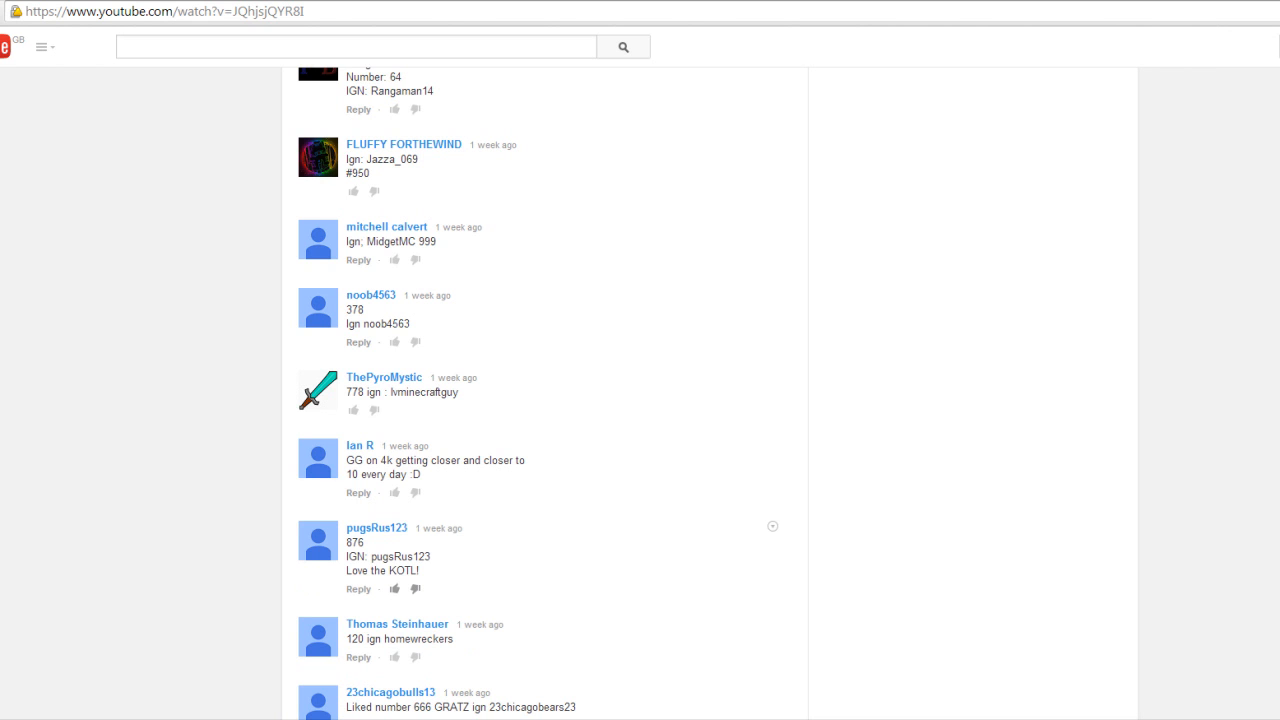
scroll("down", 3)
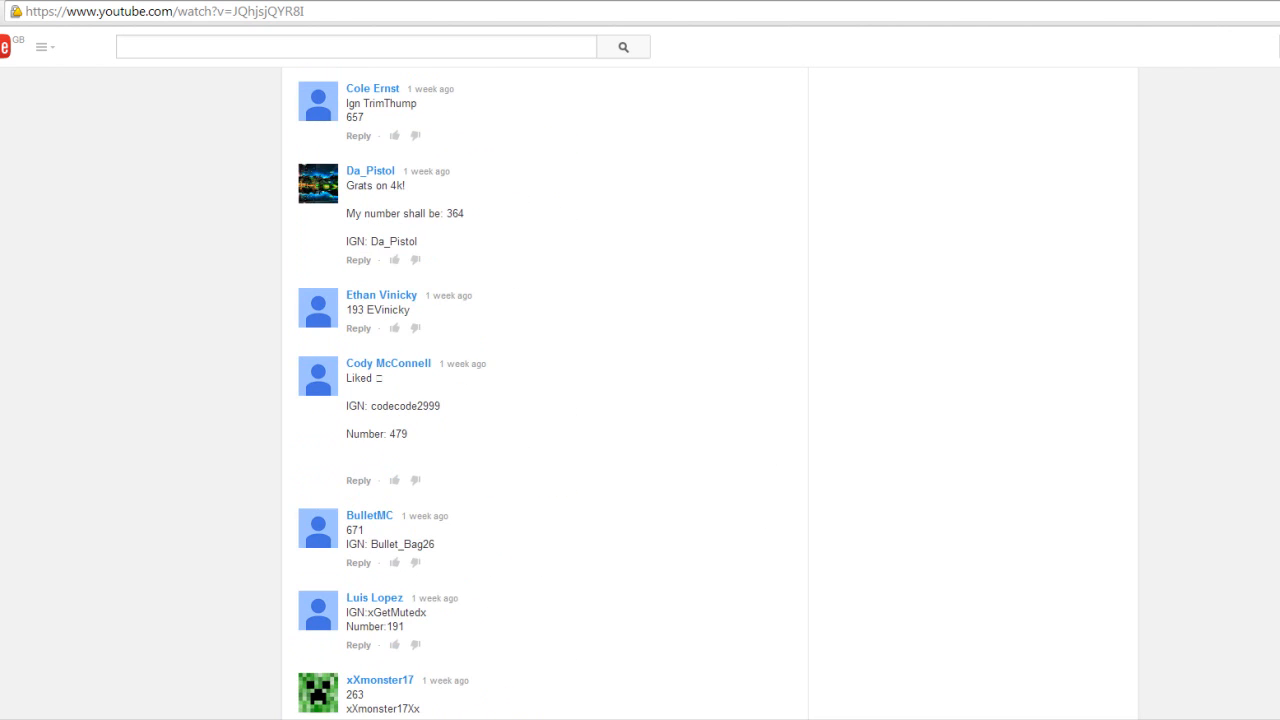
scroll("down", 3)
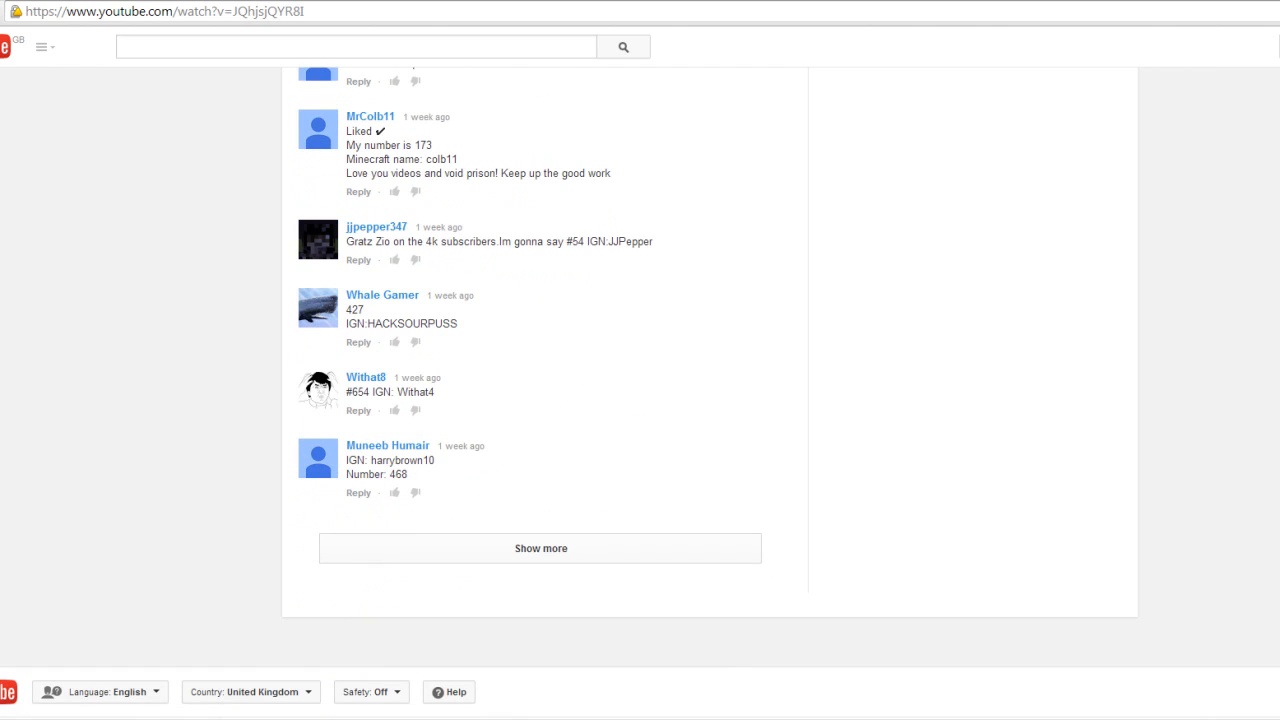
Read down to the final giveaway comments at the bottom of the list.
type("www.random.org")
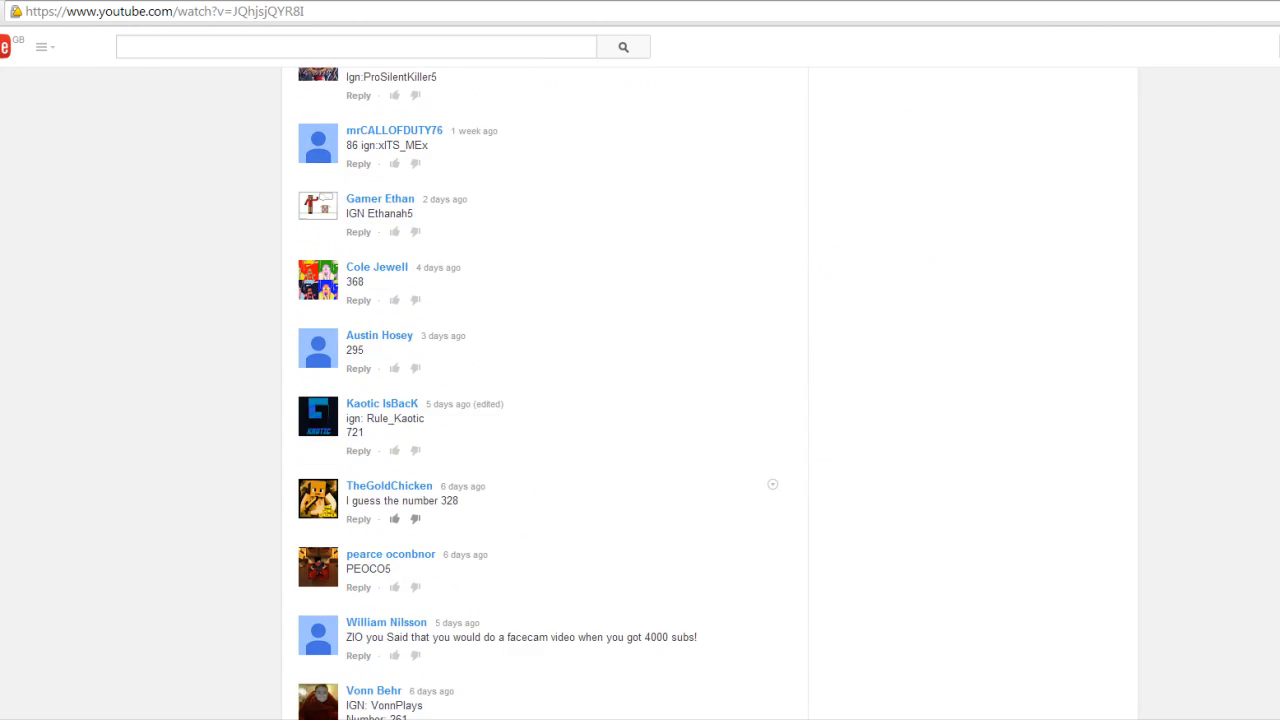
scroll("down", 3)
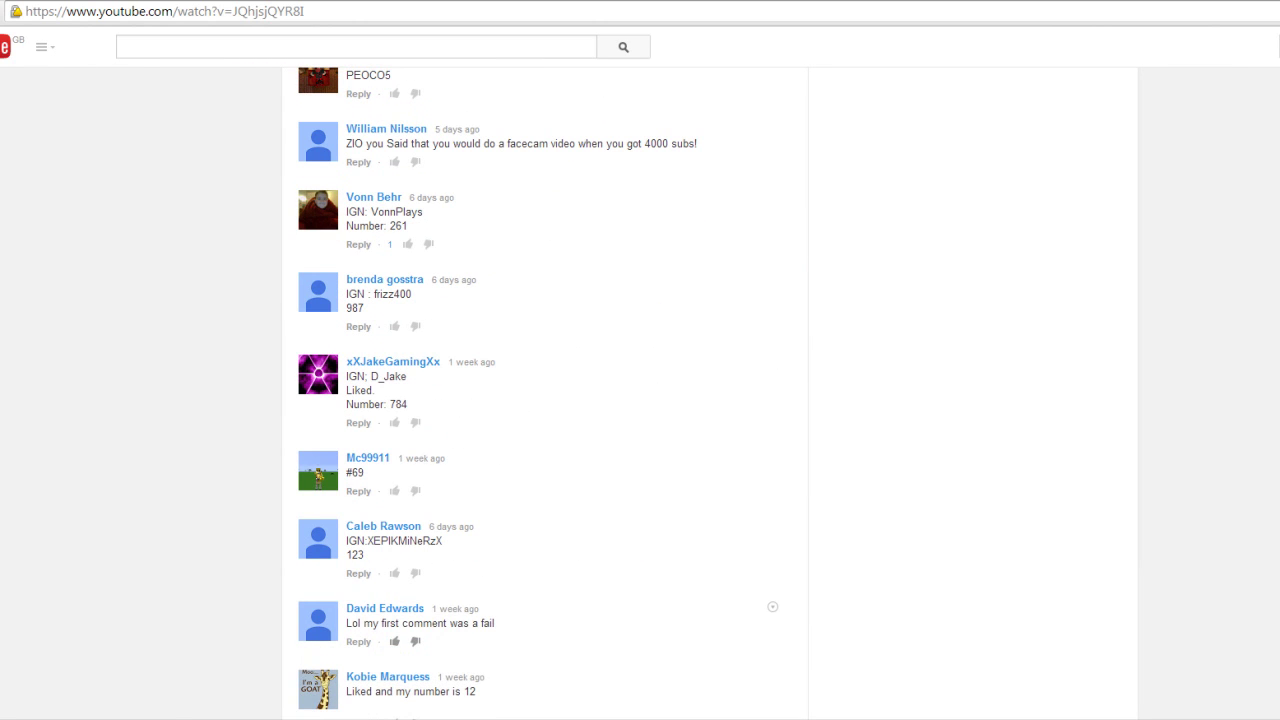
scroll("down", 3)
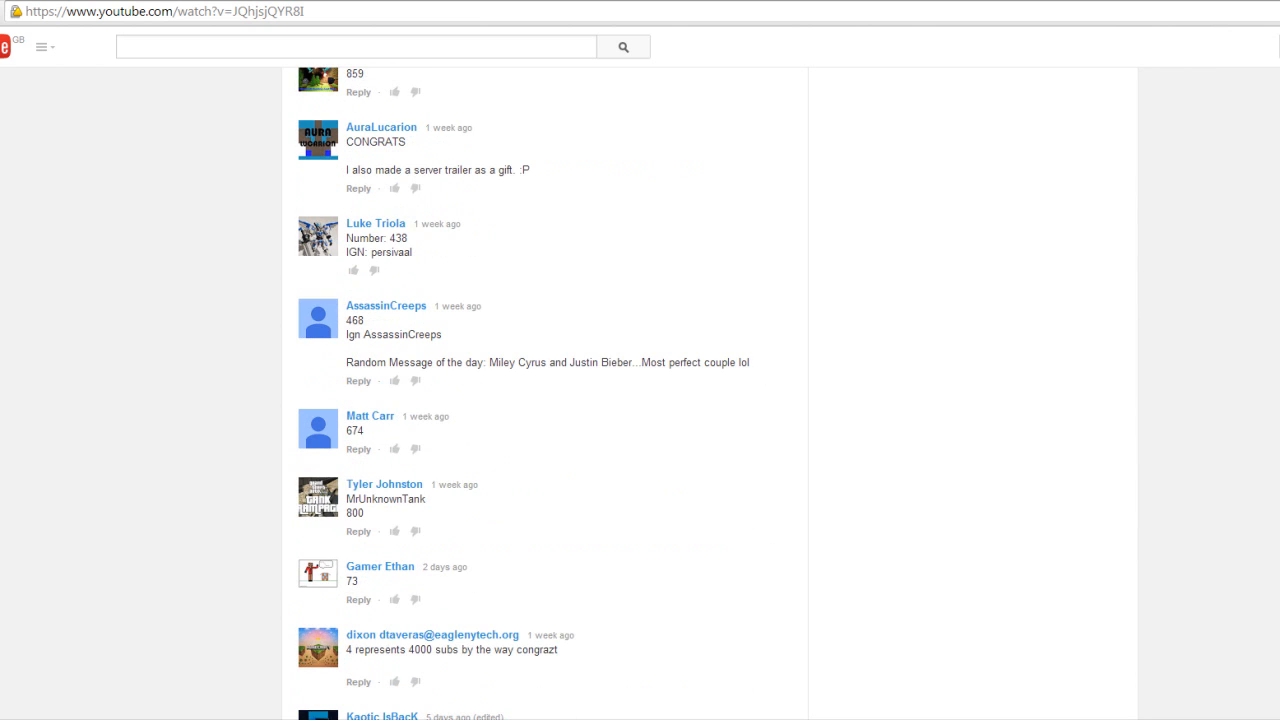
scroll("down", 3)
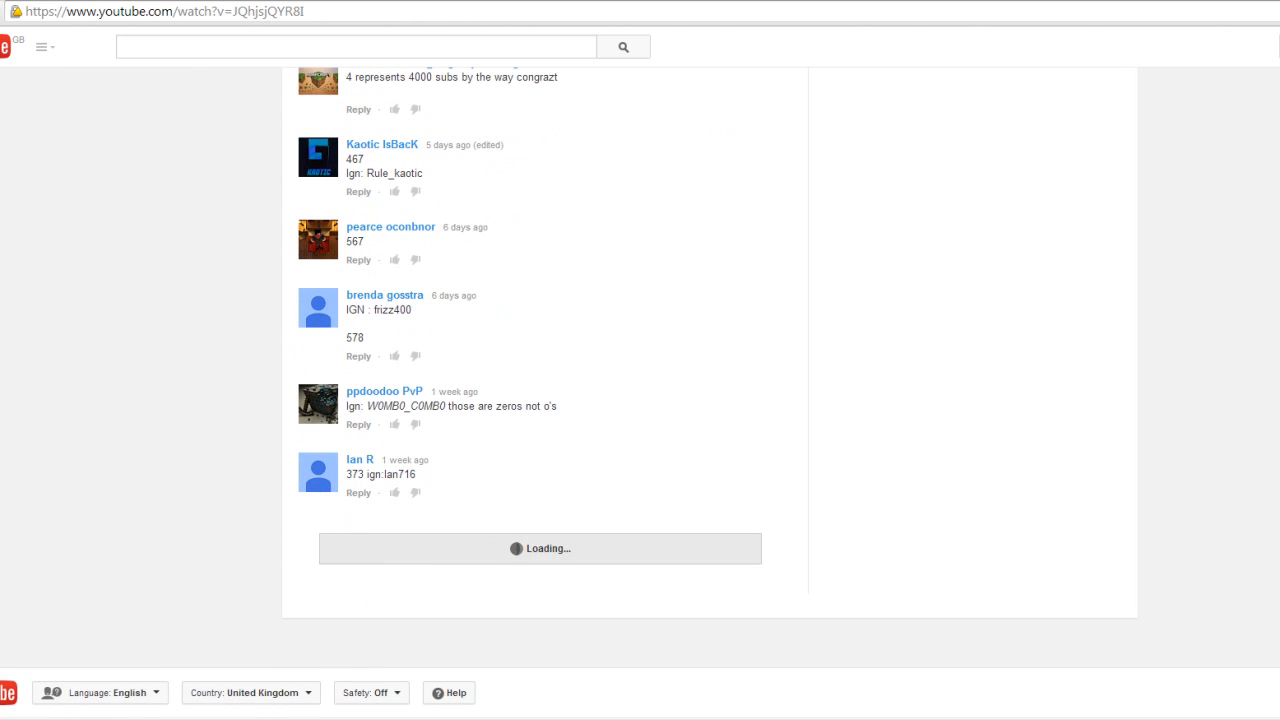
scroll("down", 3)
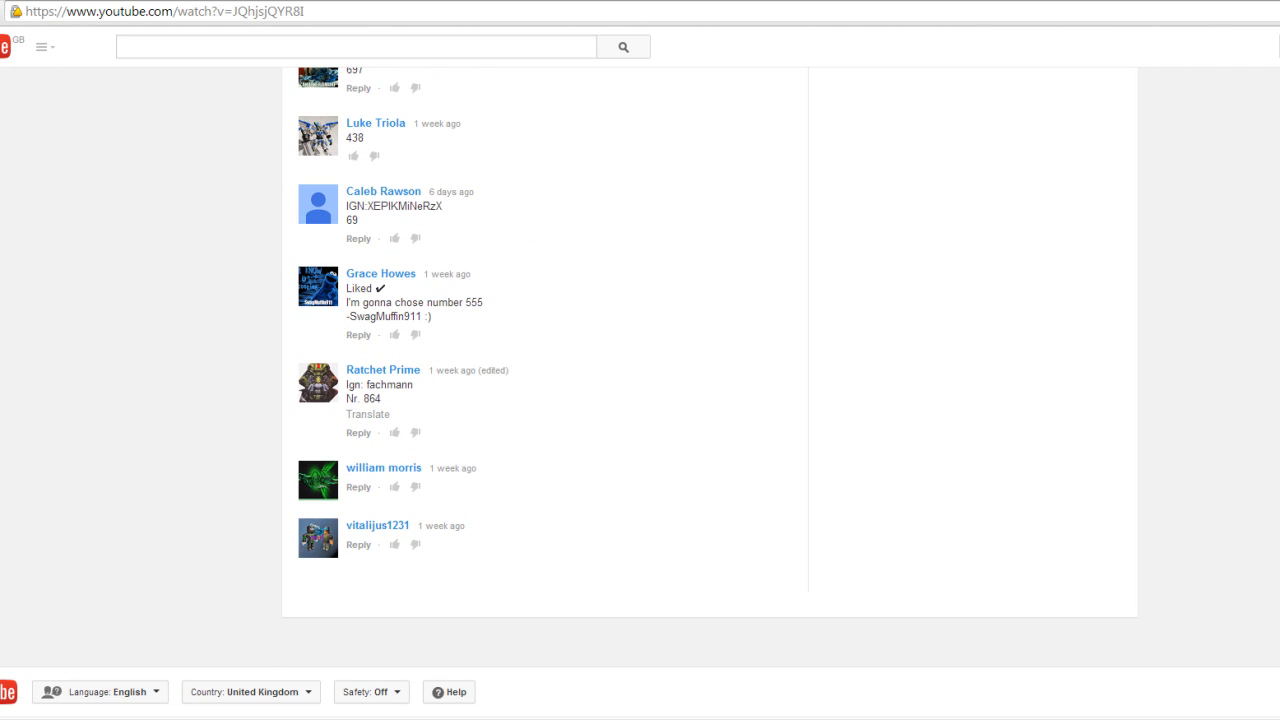
type("www.random.org")
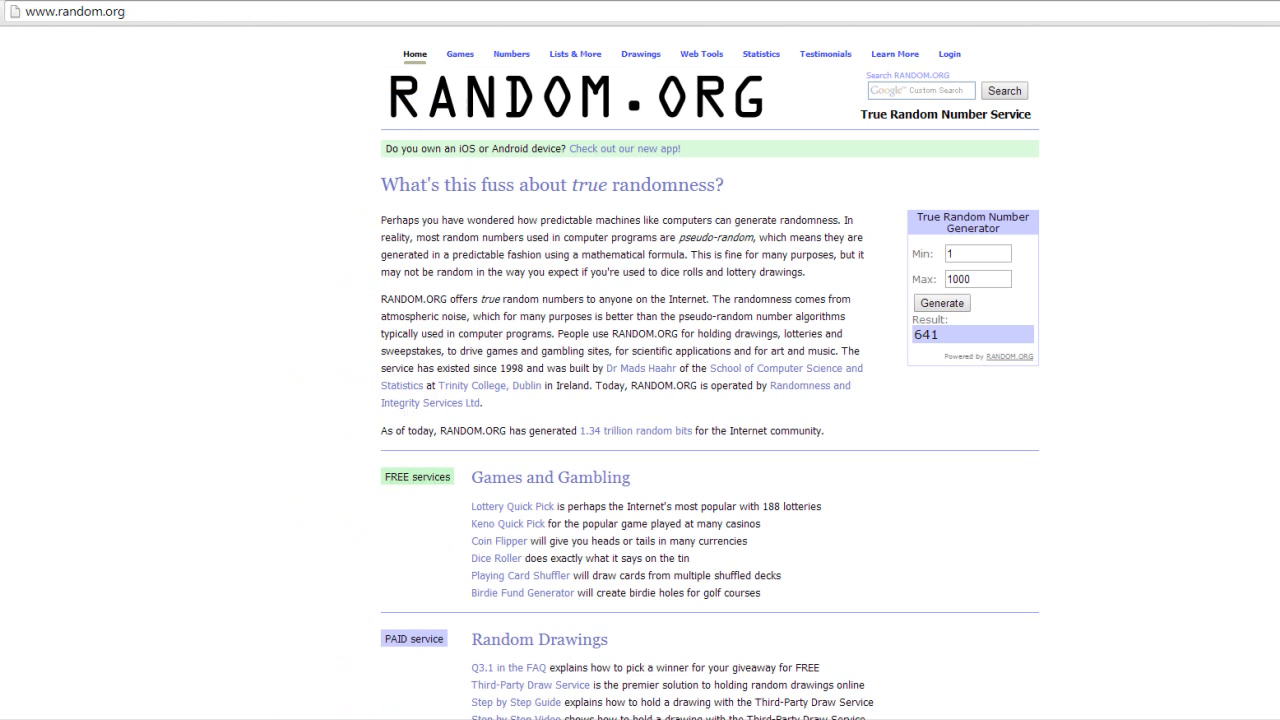
left_click(940, 302)
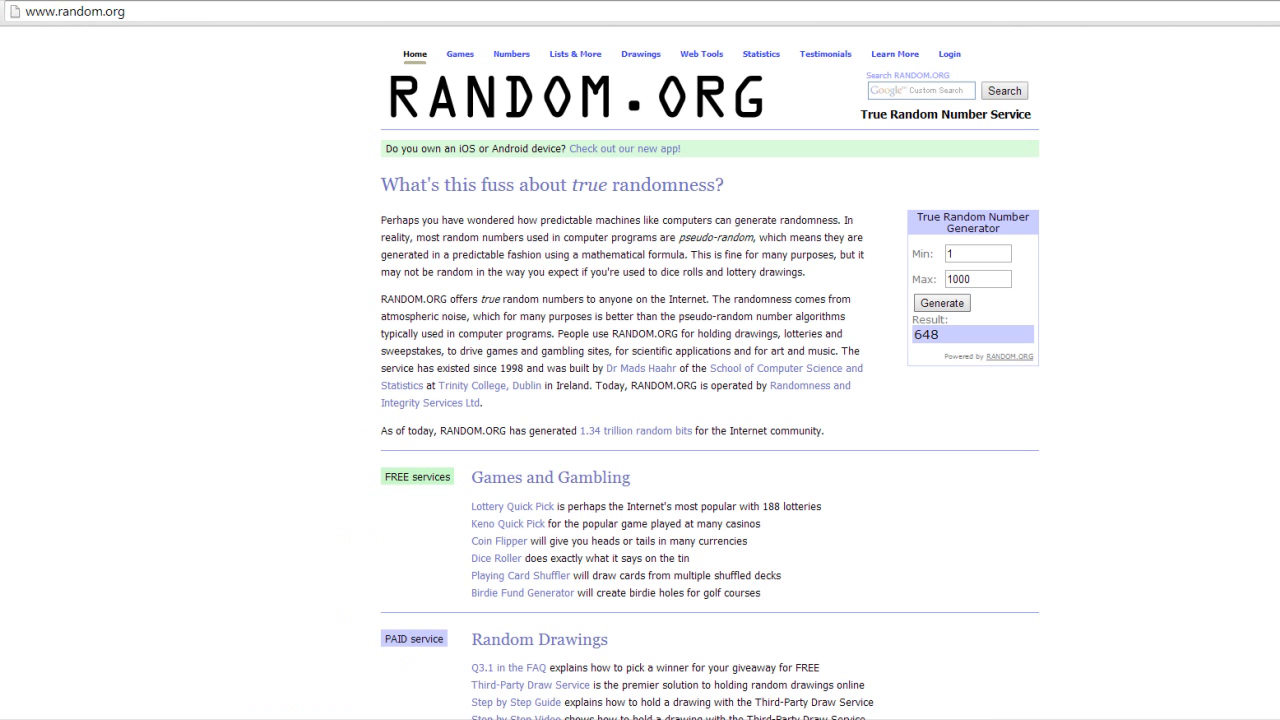
Go to the MocoGaming channel page and look over its uploads.
left_click(940, 302)
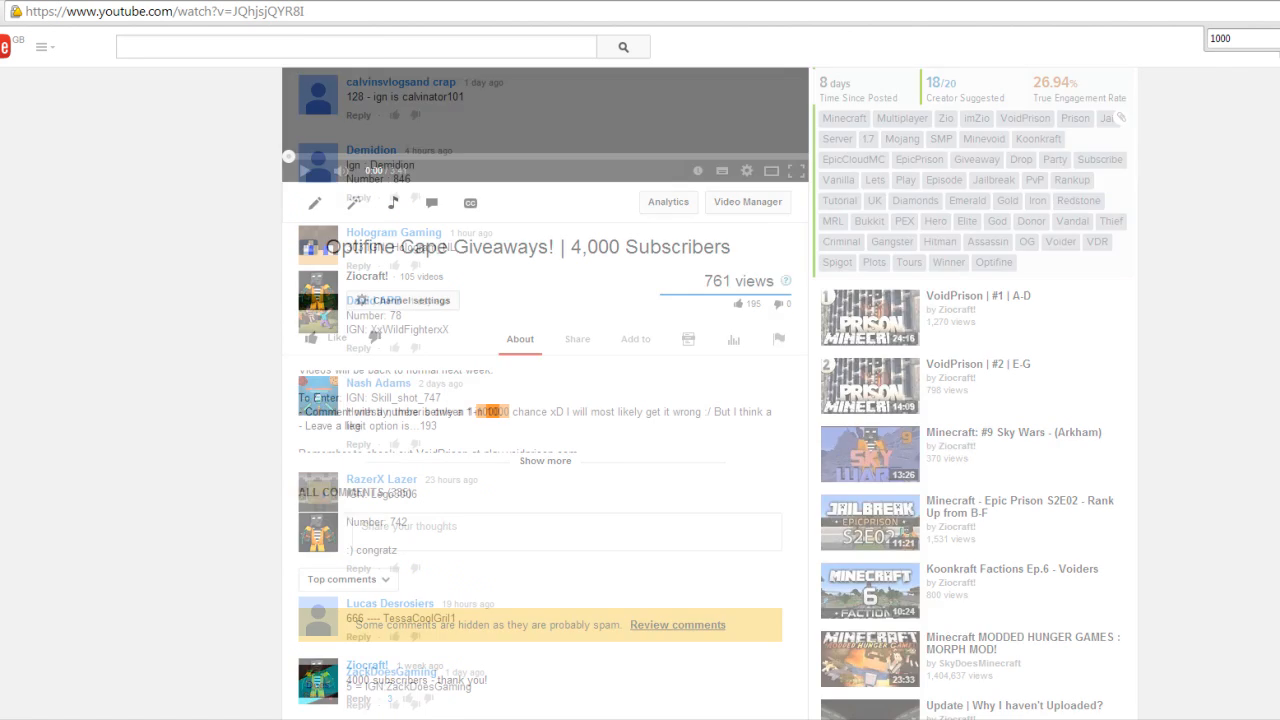
scroll("down", 3)
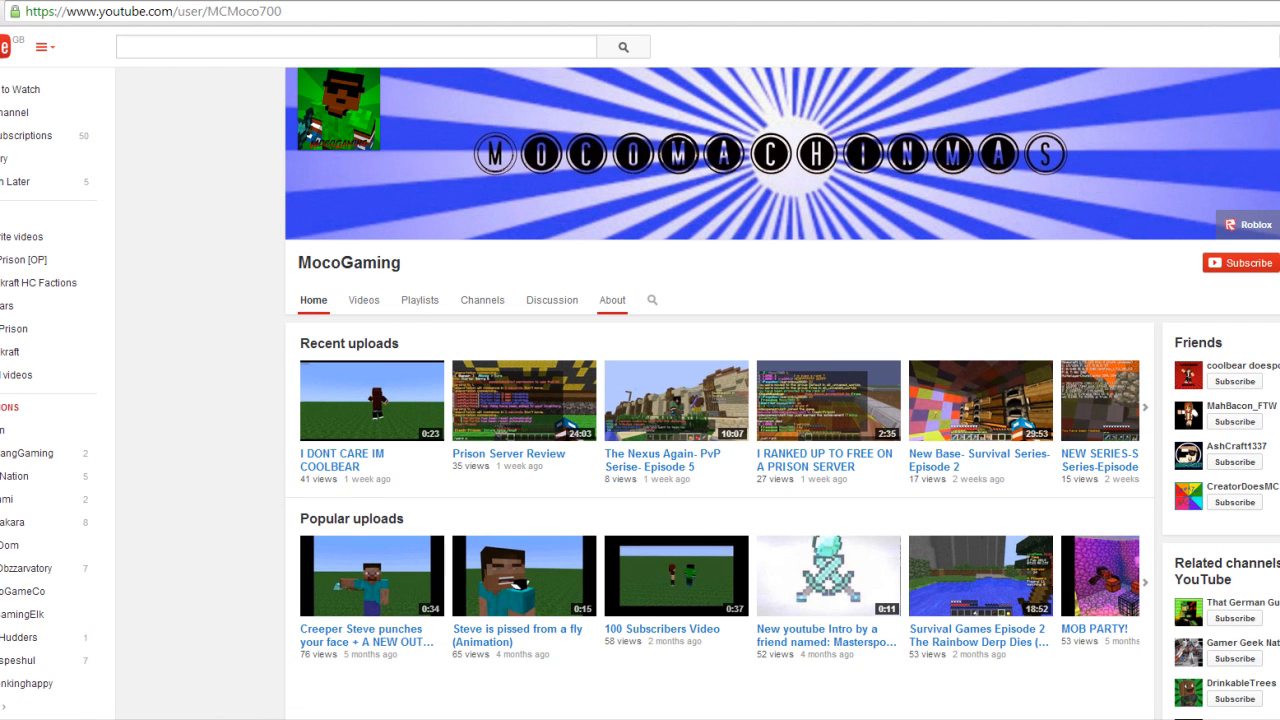
left_click(612, 300)
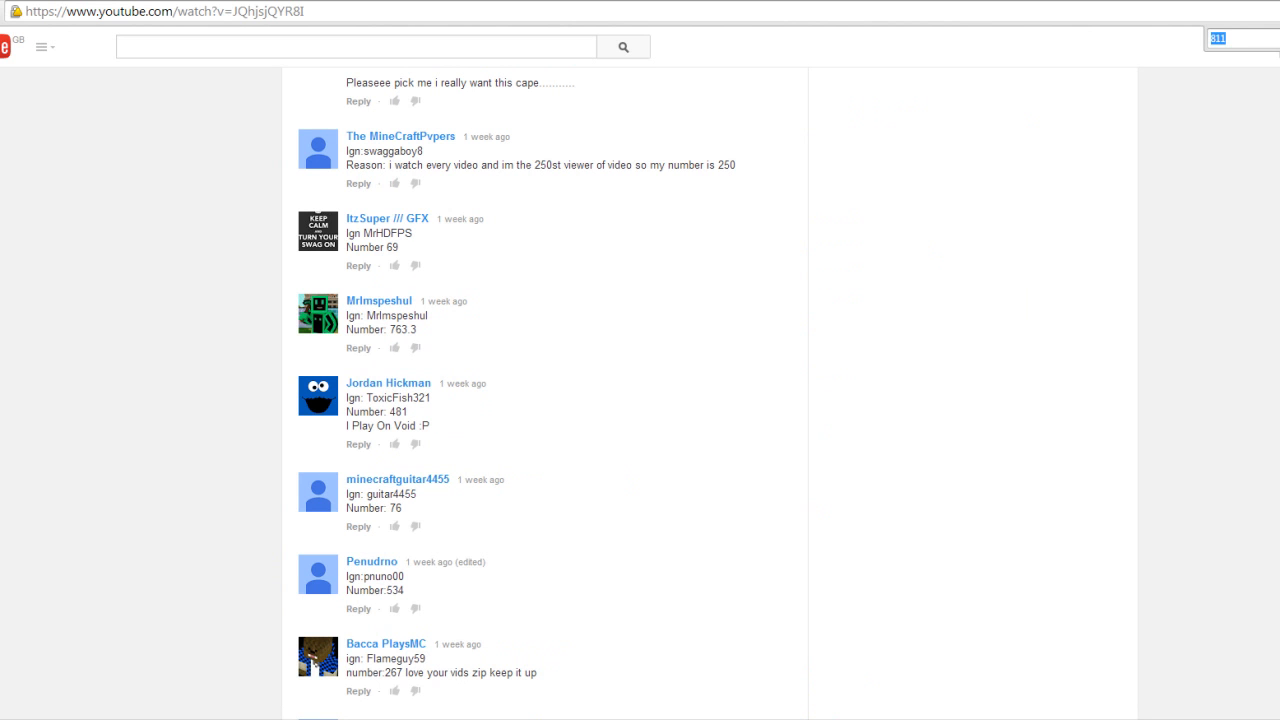
Step through the comments matching the drawn number 76 to find the entrants who chose it.
scroll("down", 3)
type("292")
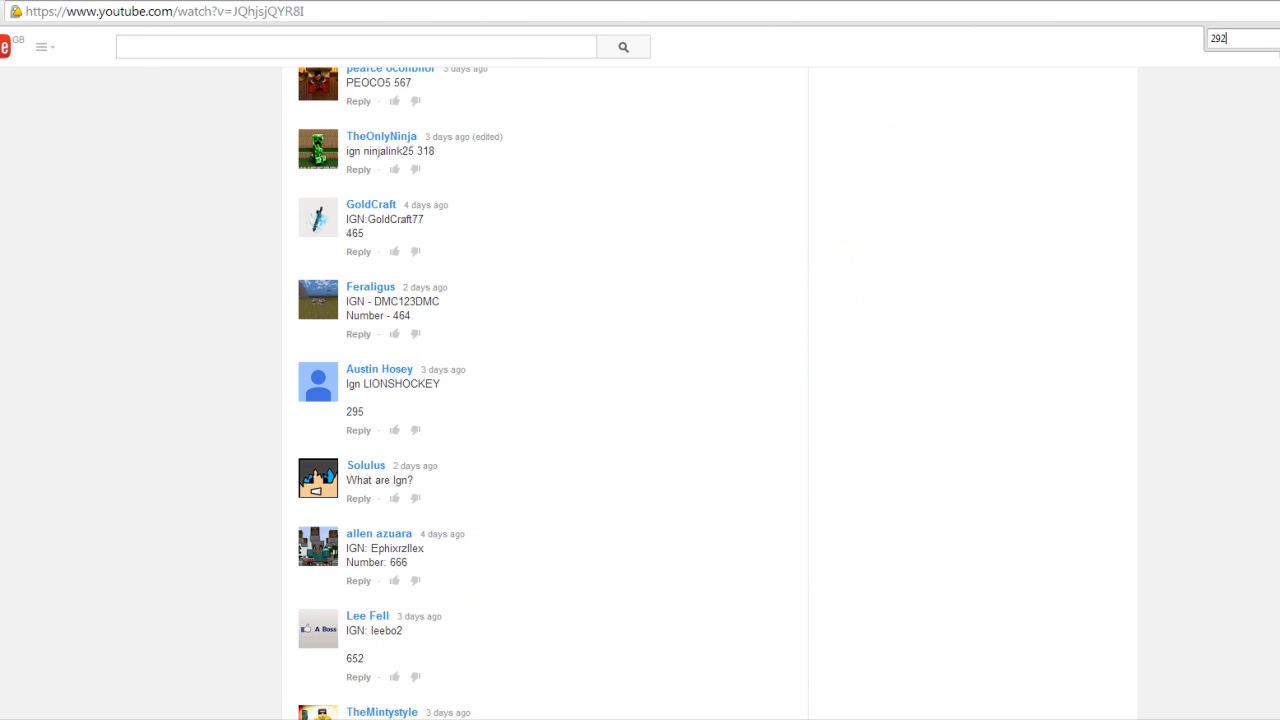
scroll("down", 3)
type("76")
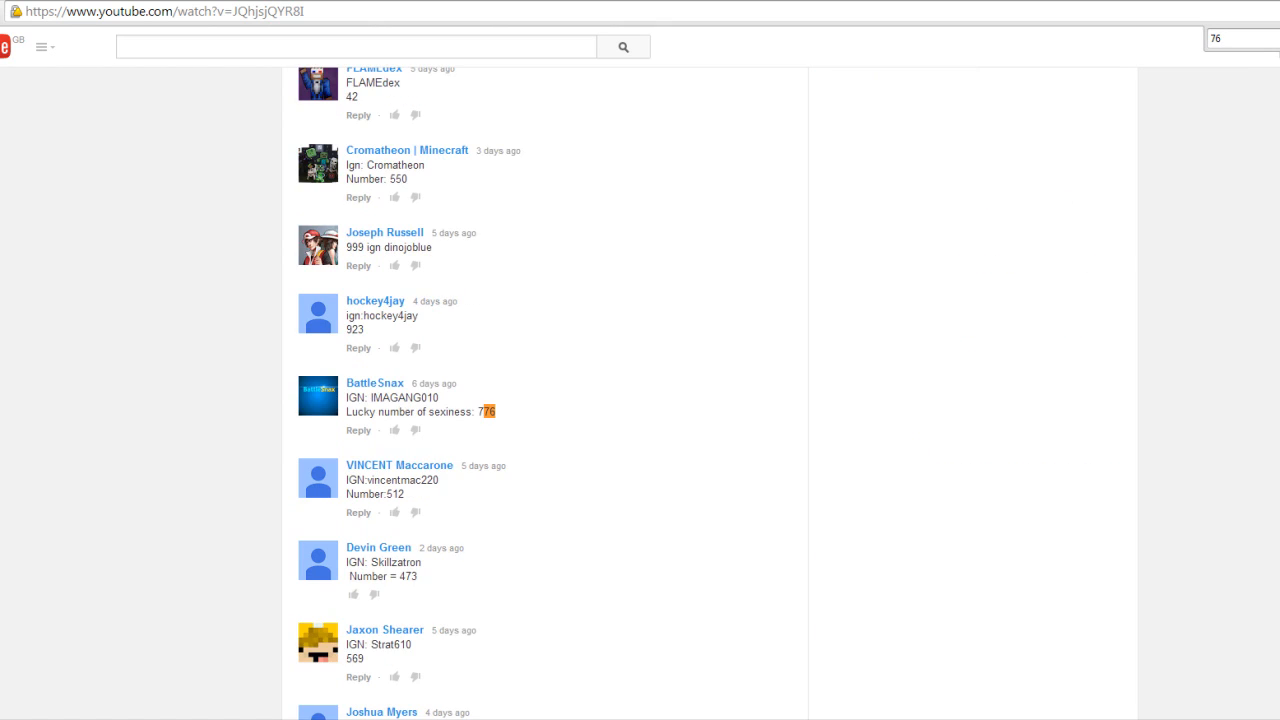
scroll("down", 3)
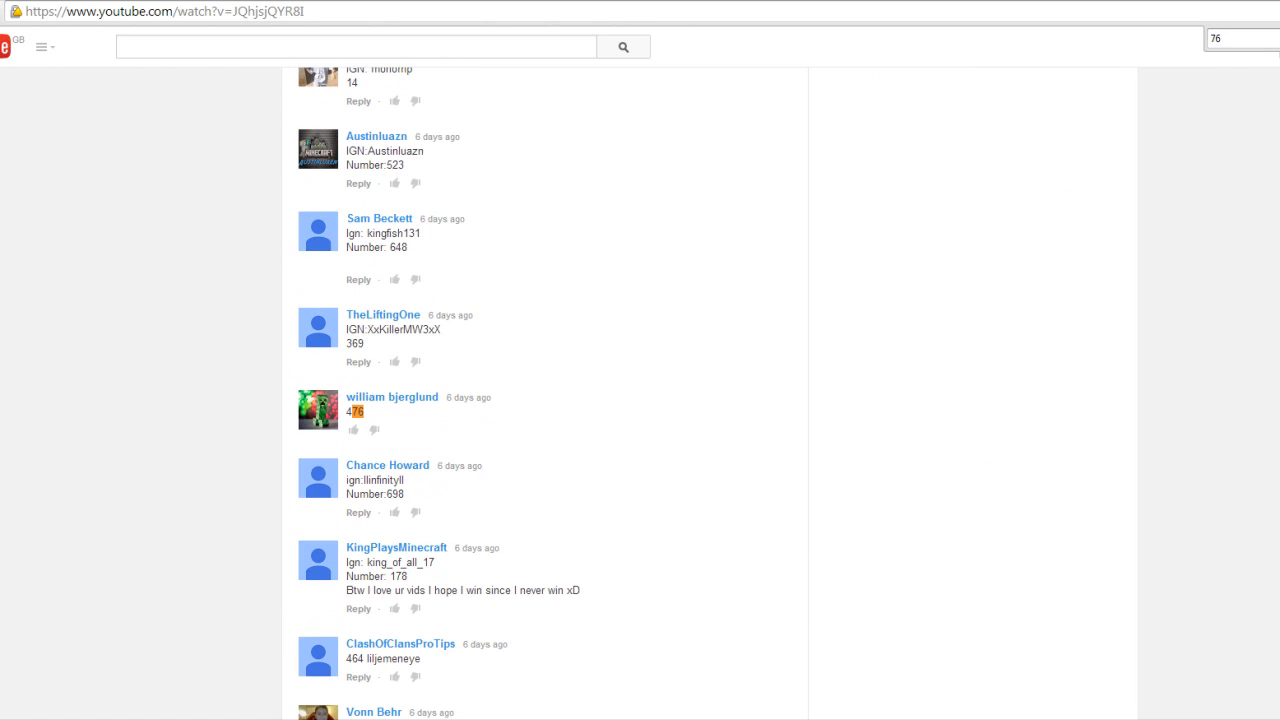
scroll("down", 3)
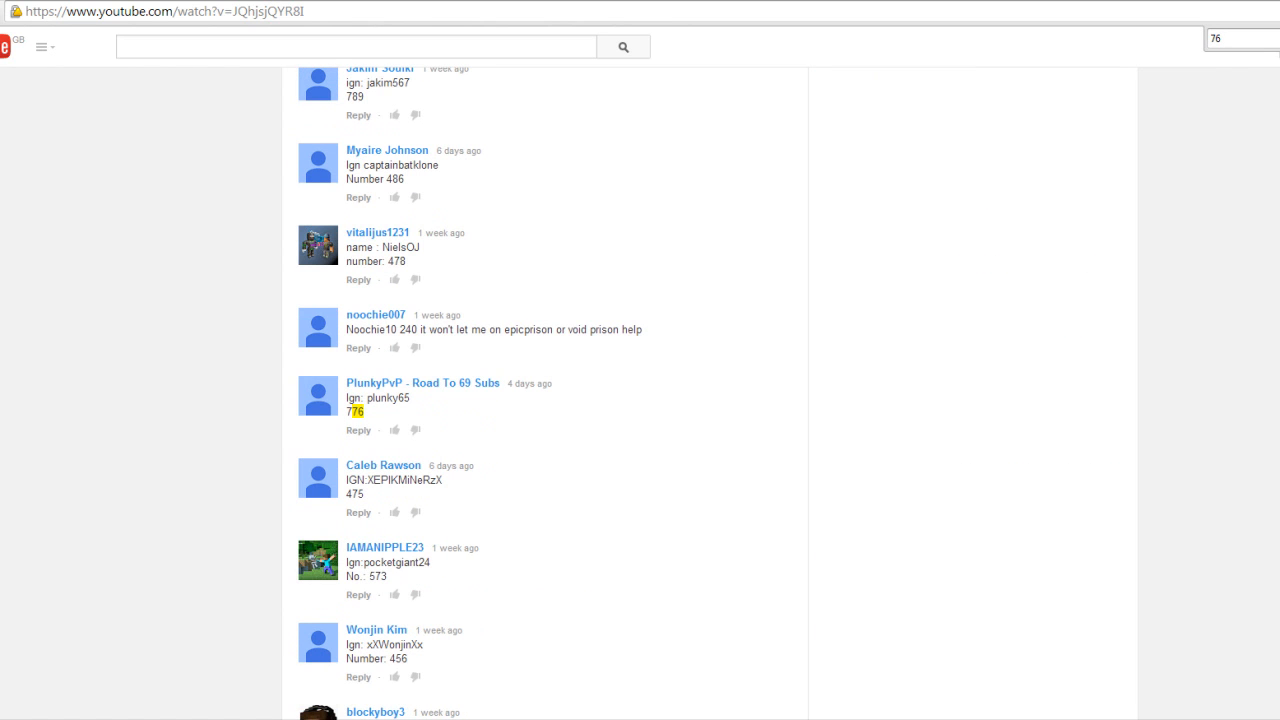
scroll("down", 3)
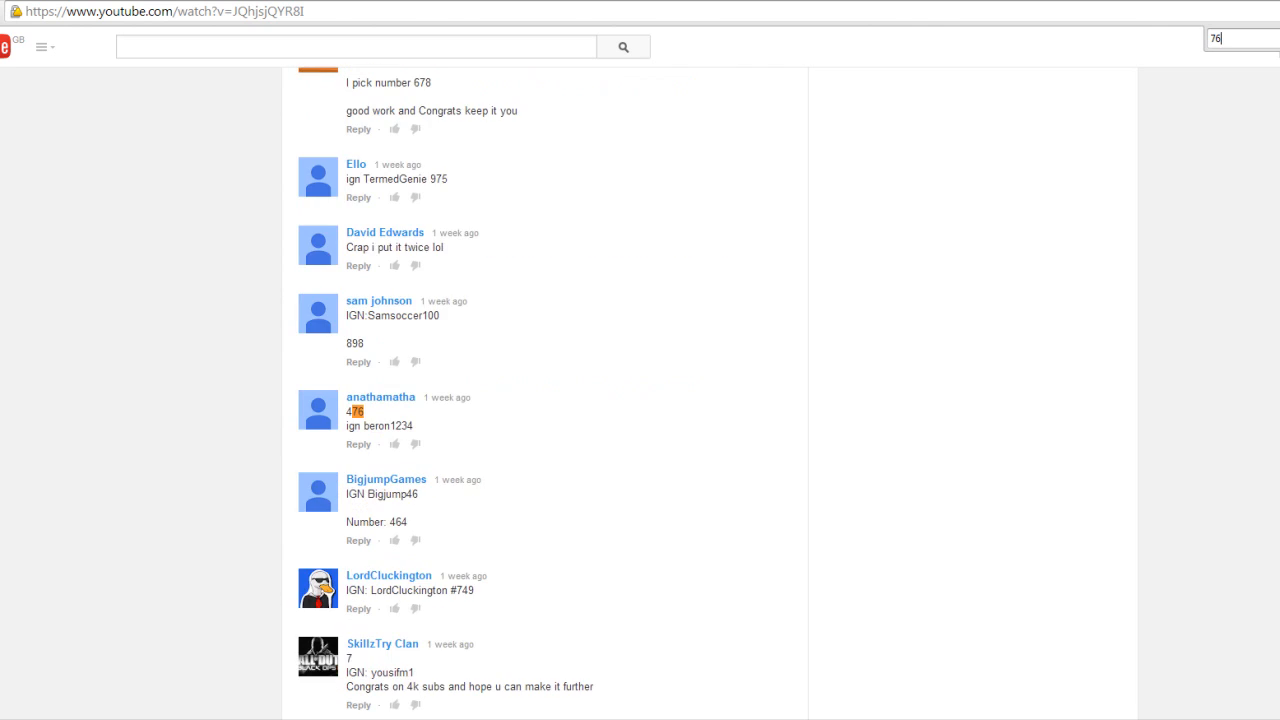
scroll("down", 3)
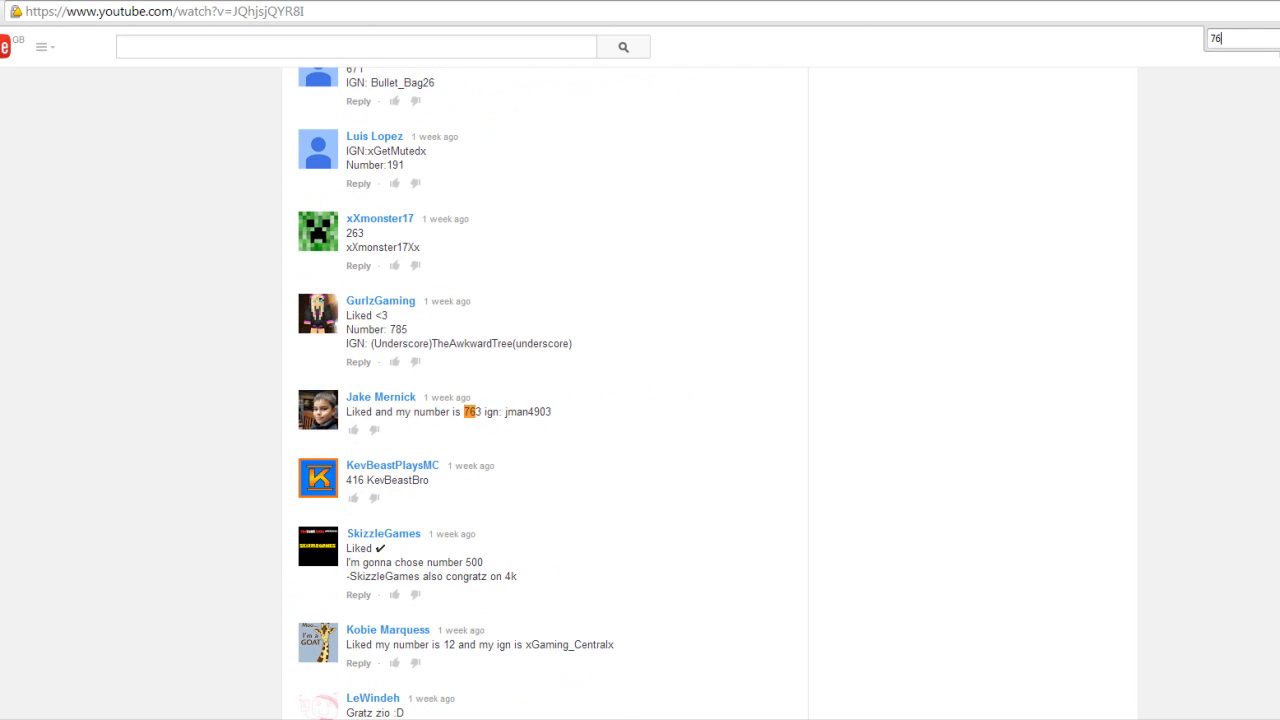
scroll("down", 3)
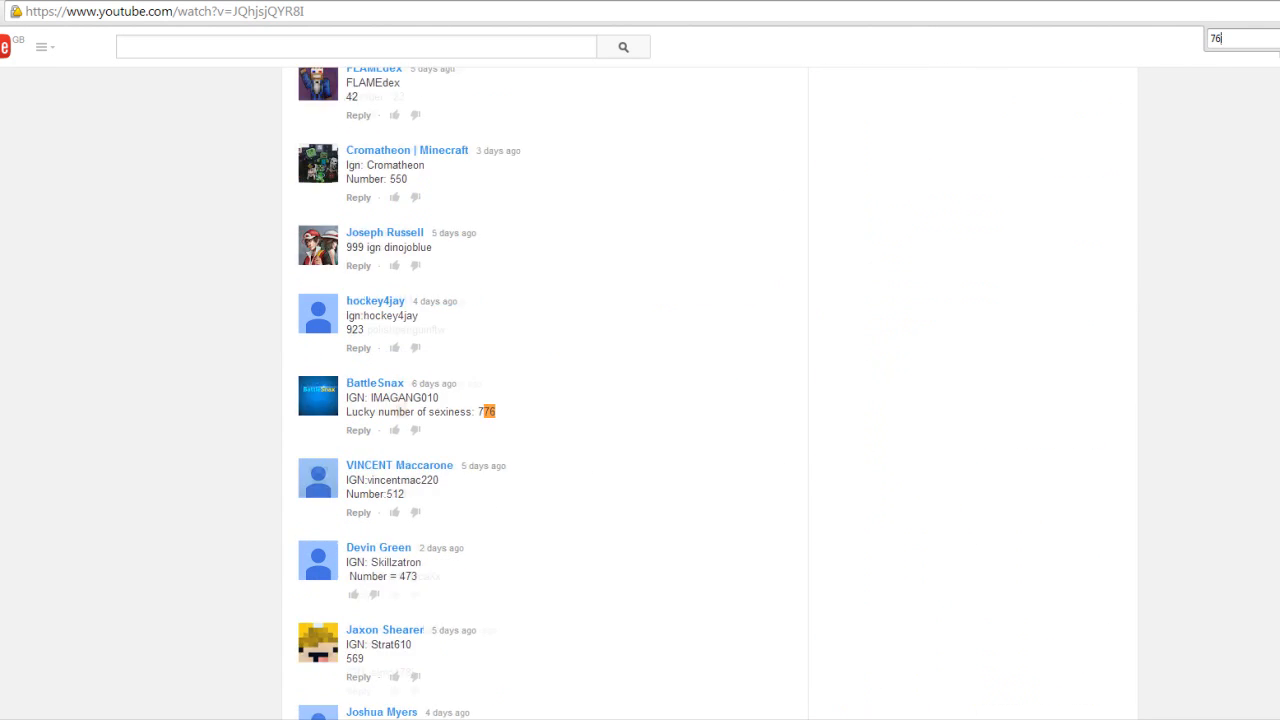
With the search cleared, scroll to the comment whose chosen number is exactly 76.
scroll("down", 3)
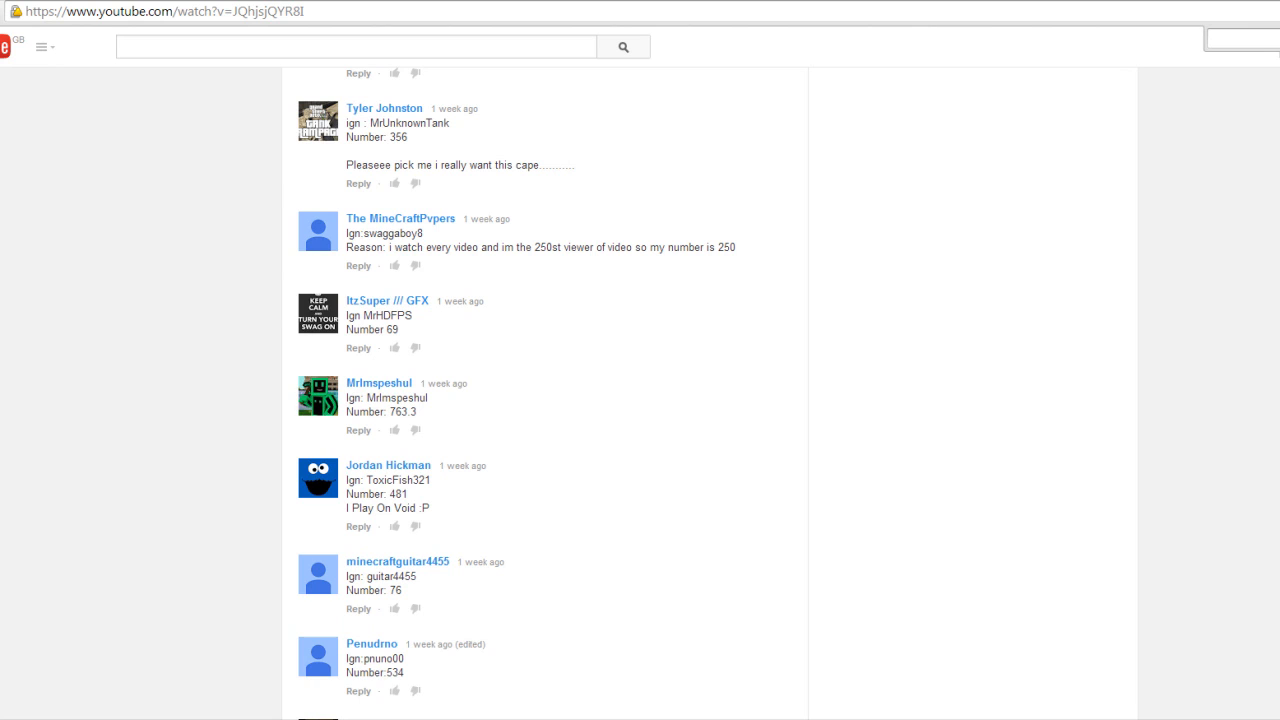
mouse_move(772, 108)
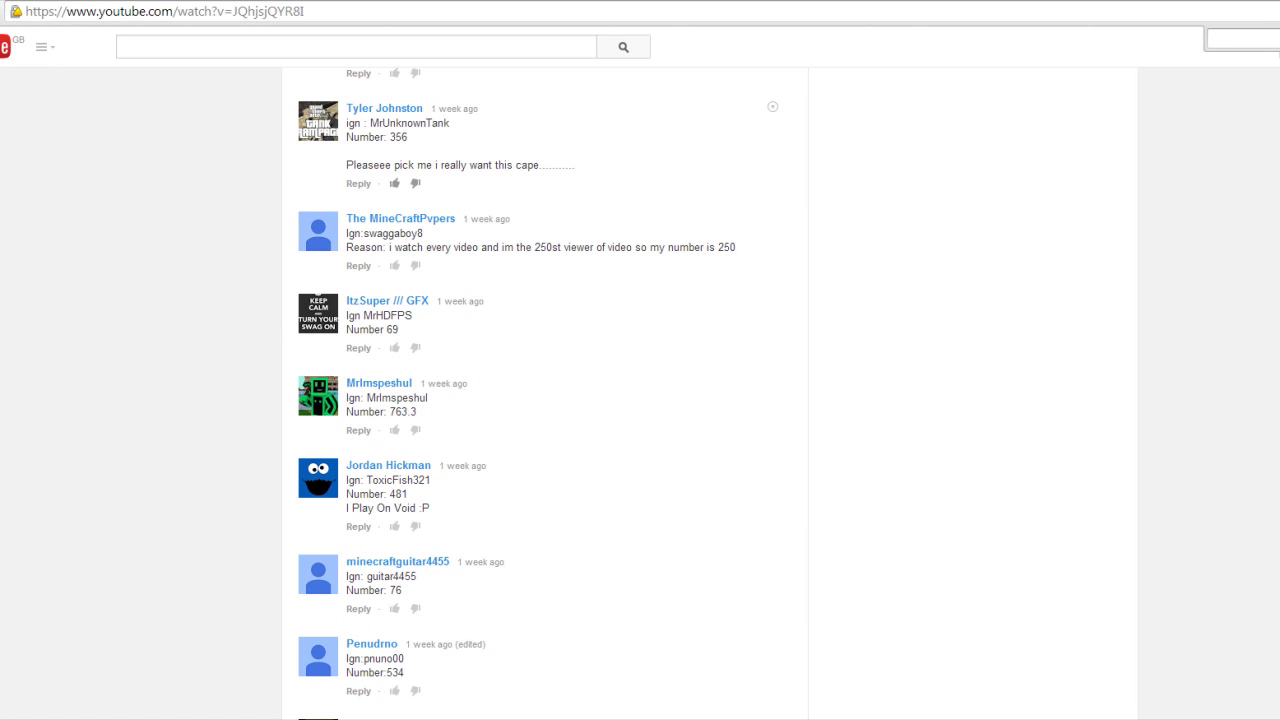